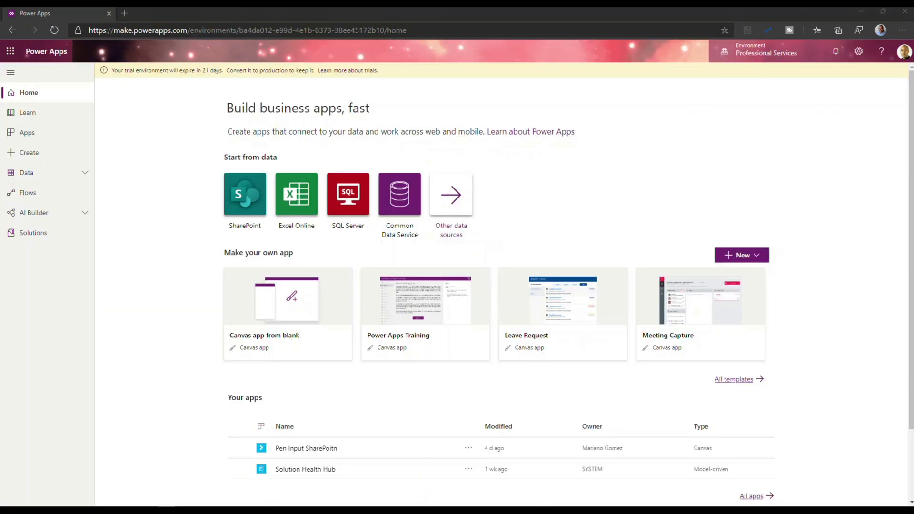
pyautogui.moveTo(393, 230)
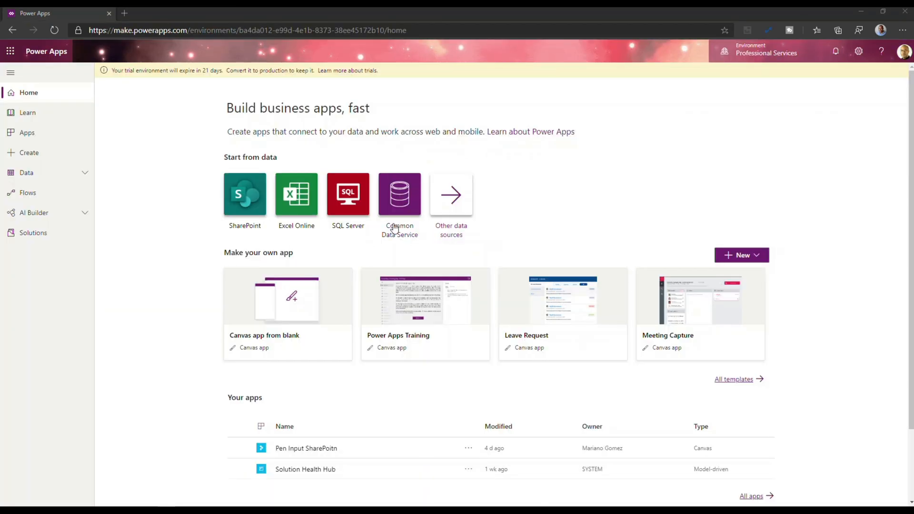
pyautogui.moveTo(629, 98)
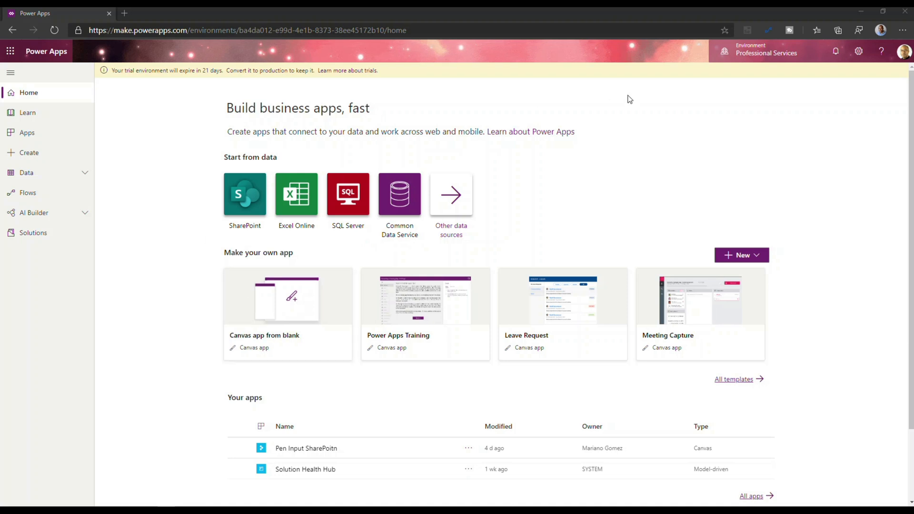
# Show the new-app choices: blank canvas, model and portal apps.
pyautogui.click(742, 256)
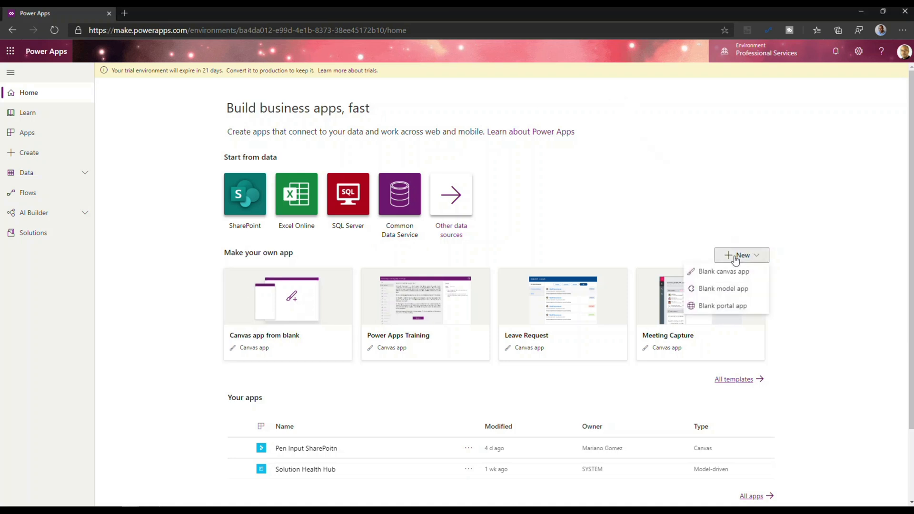
# Create a blank tablet canvas app named Mixed Reality.
pyautogui.click(723, 271)
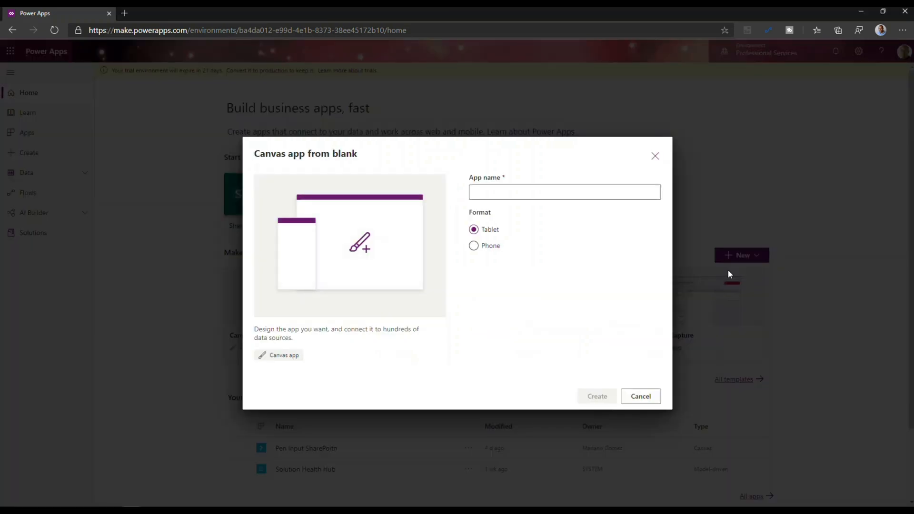
pyautogui.click(564, 191)
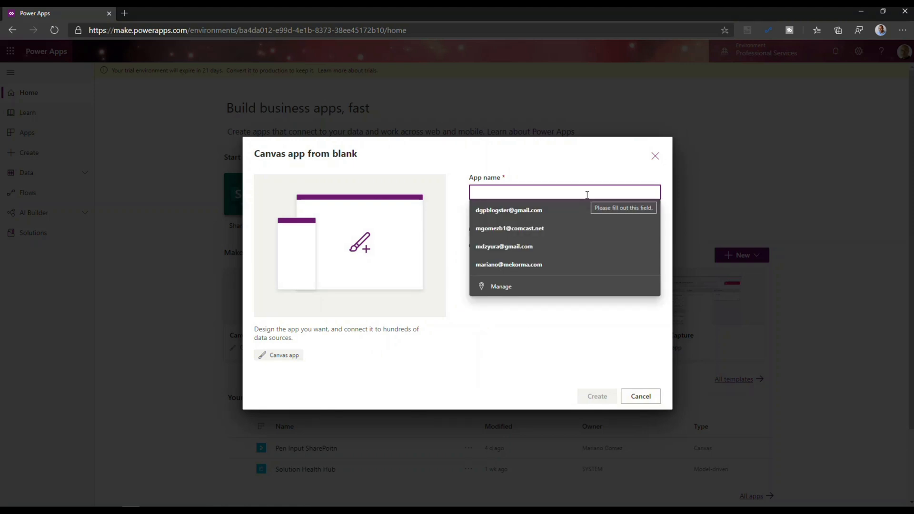
pyautogui.write('Mixed')
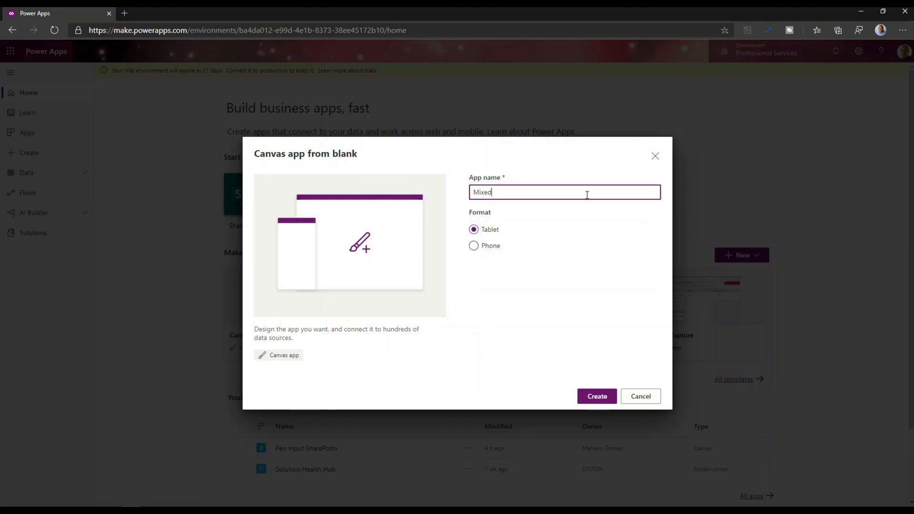
pyautogui.write('Reality')
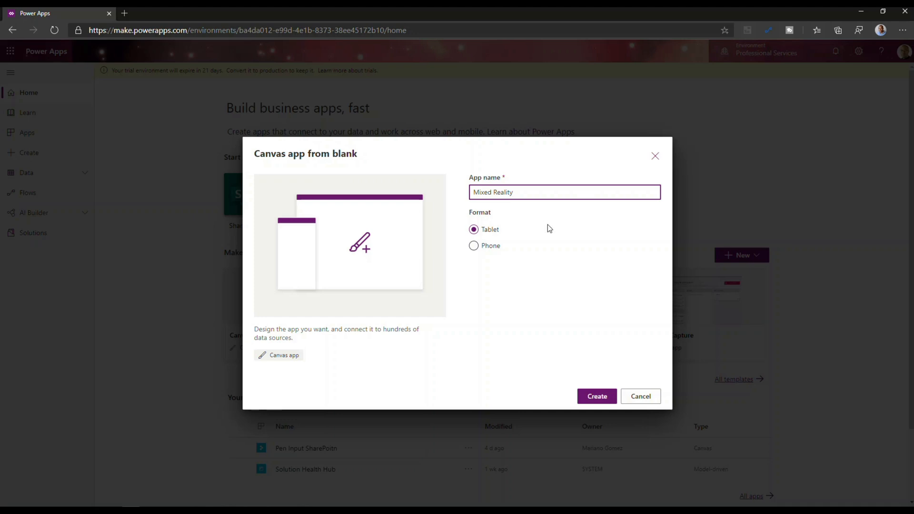
pyautogui.click(596, 396)
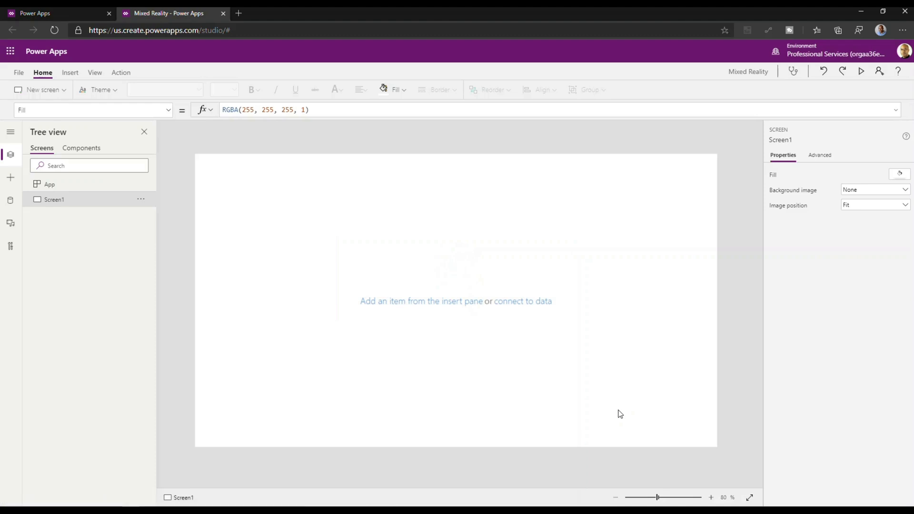
pyautogui.moveTo(19, 73)
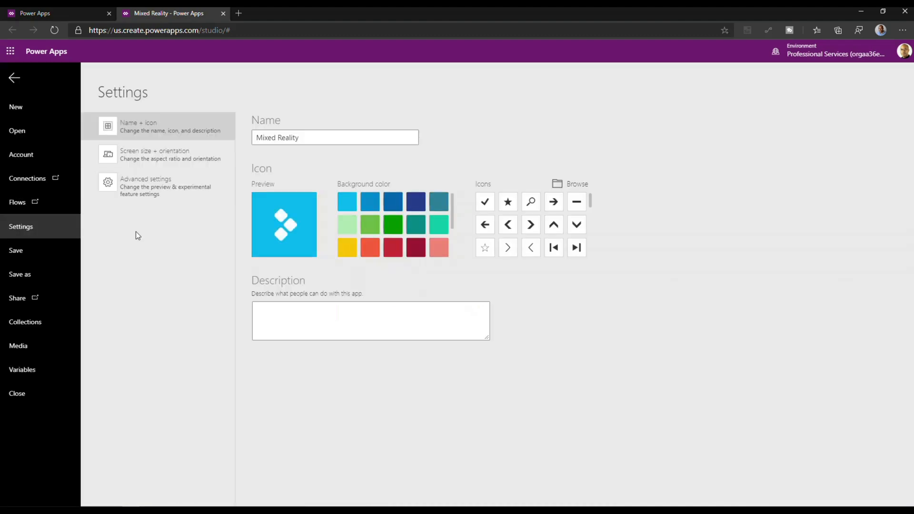
# Switch on the experimental Mixed reality features toggle in Advanced settings.
pyautogui.click(157, 187)
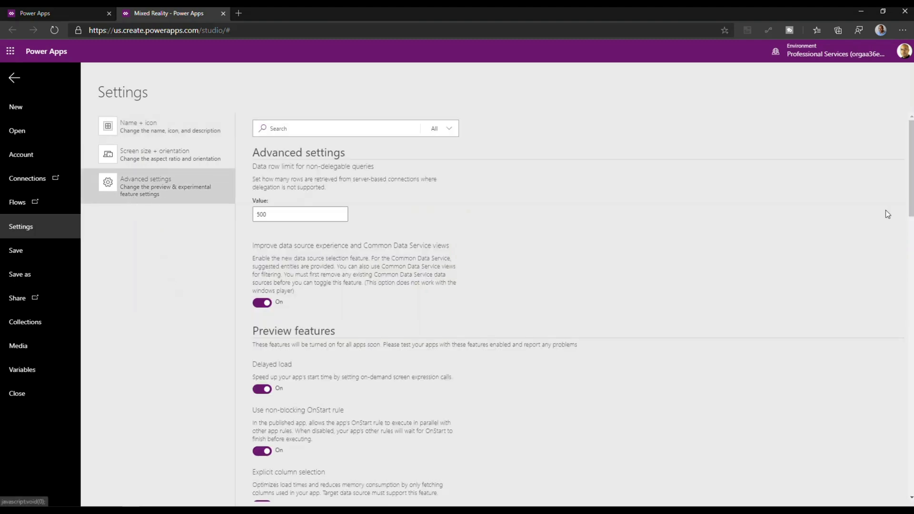
pyautogui.scroll(-3)
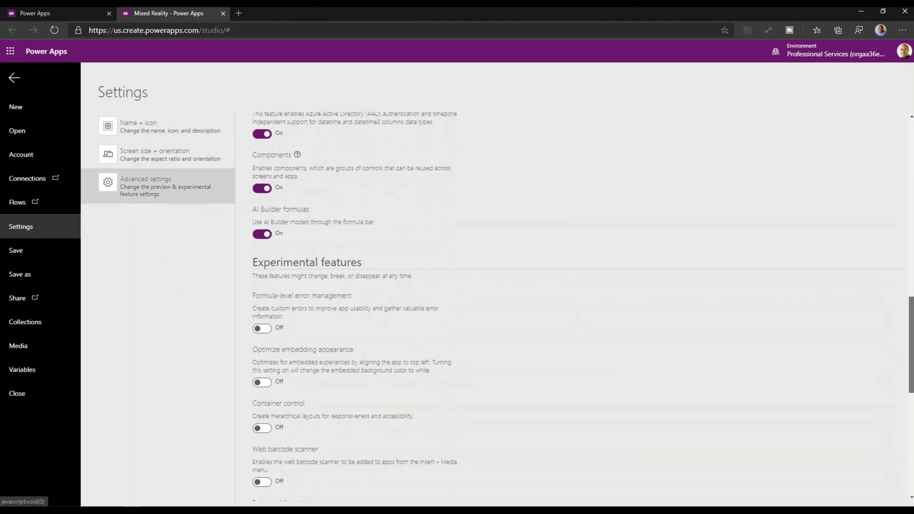
pyautogui.scroll(-3)
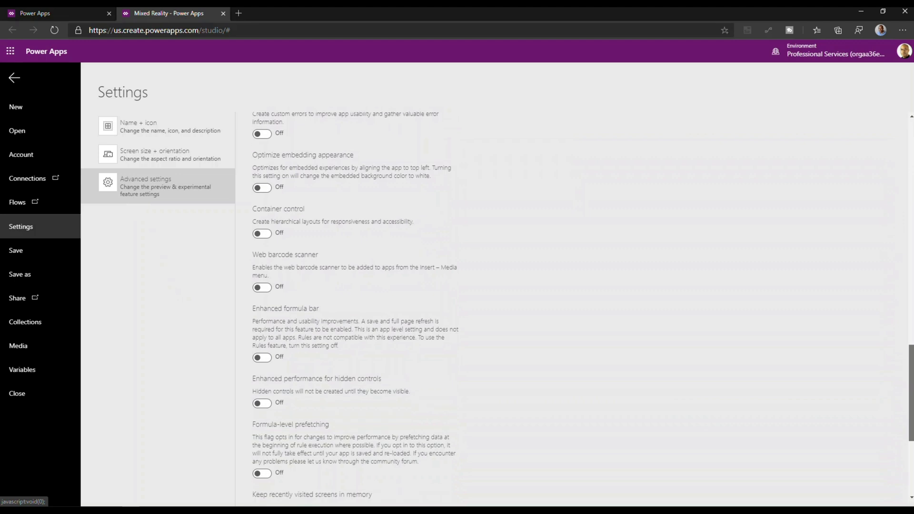
pyautogui.scroll(-3)
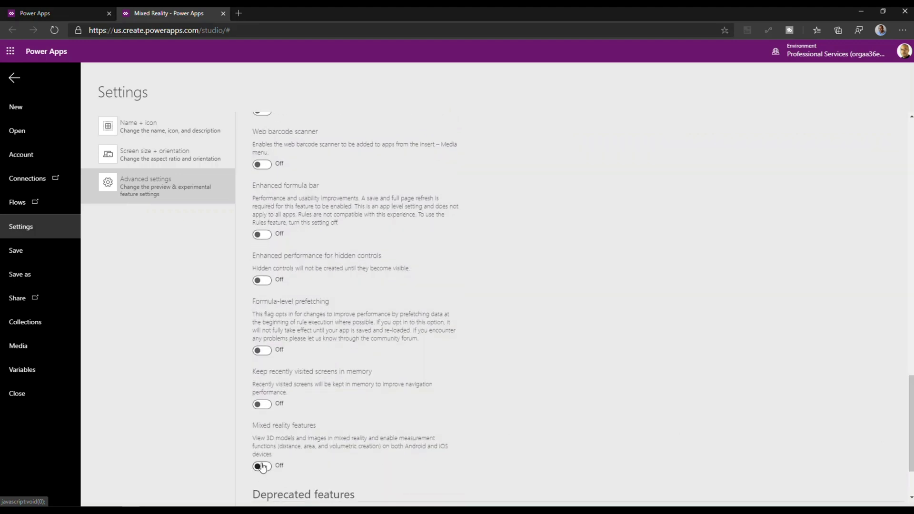
pyautogui.click(261, 466)
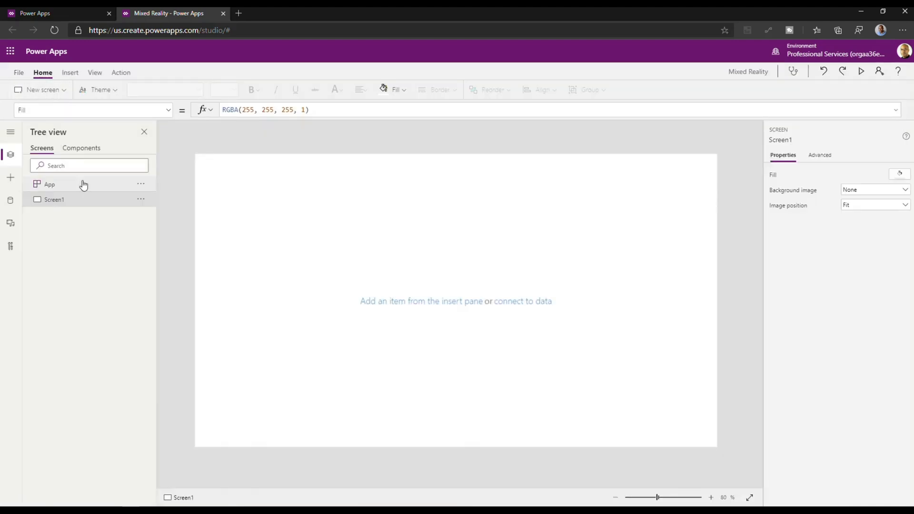
pyautogui.moveTo(11, 178)
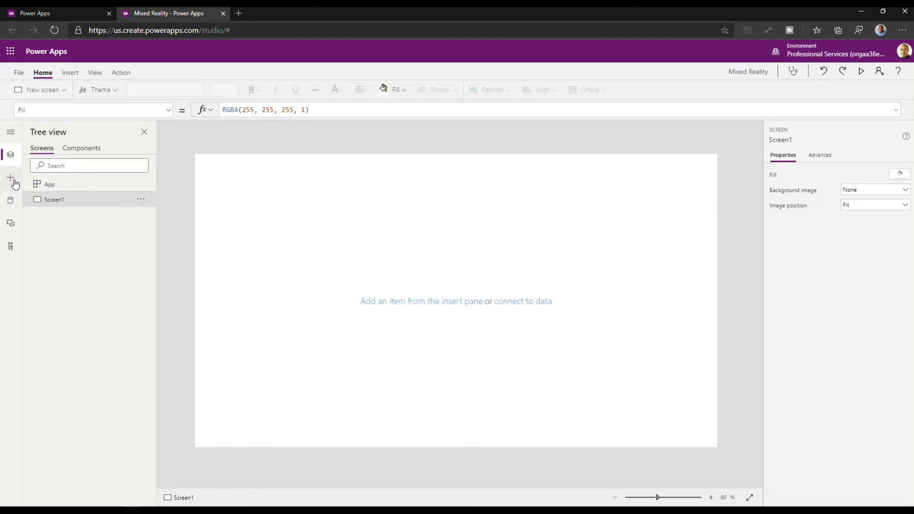
# Add a View in 3D (preview) control from the Media group onto Screen1.
pyautogui.click(9, 177)
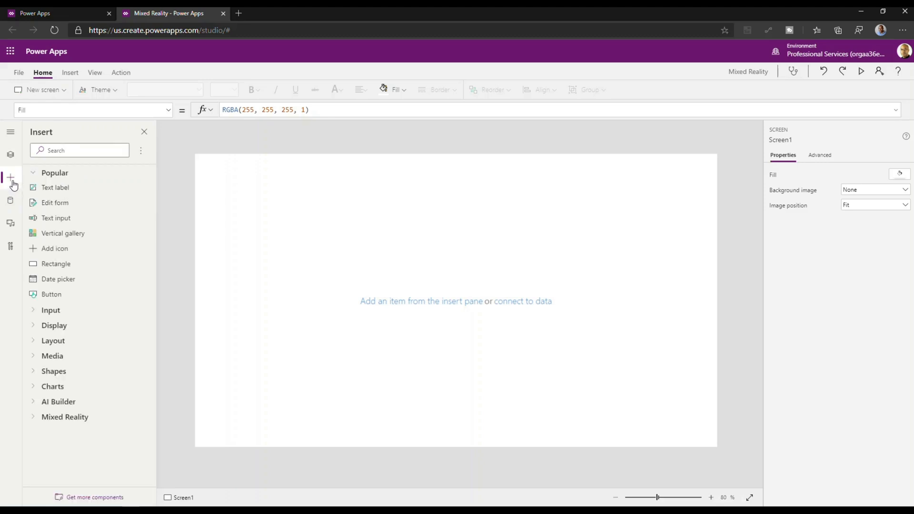
pyautogui.moveTo(71, 417)
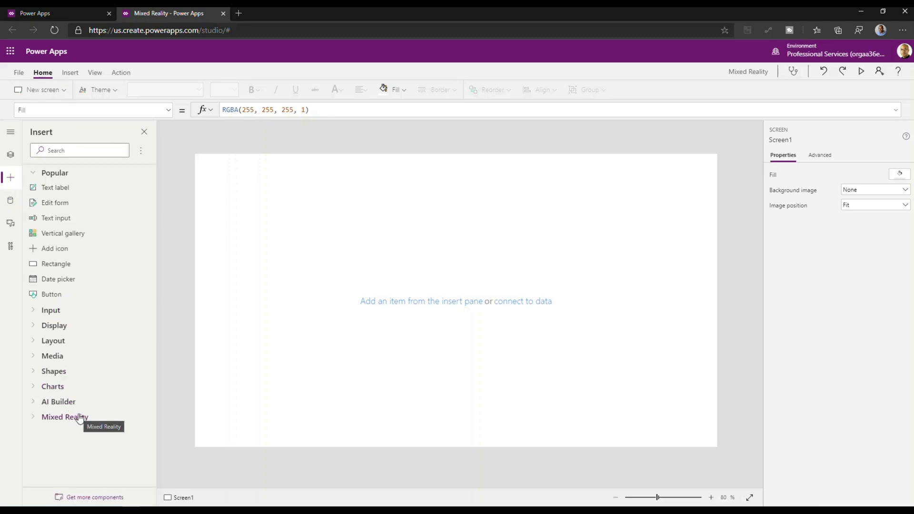
pyautogui.click(65, 417)
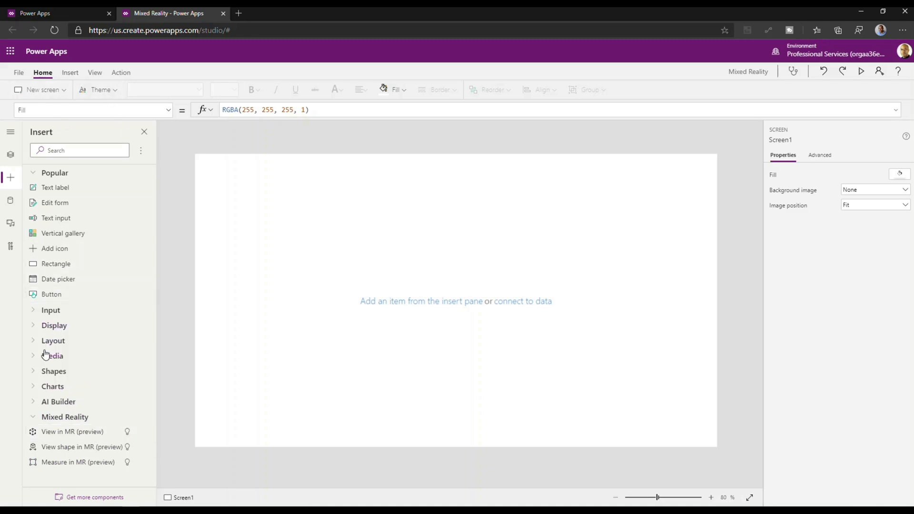
pyautogui.click(51, 355)
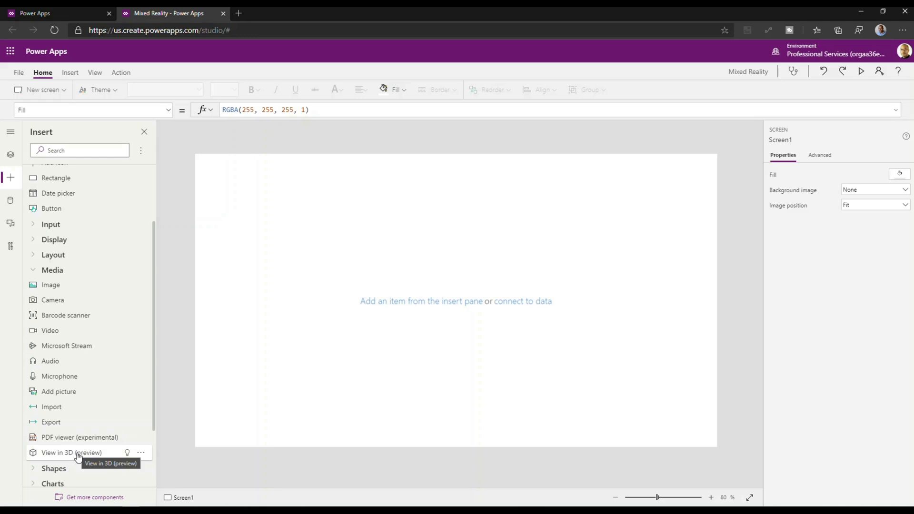
pyautogui.click(71, 452)
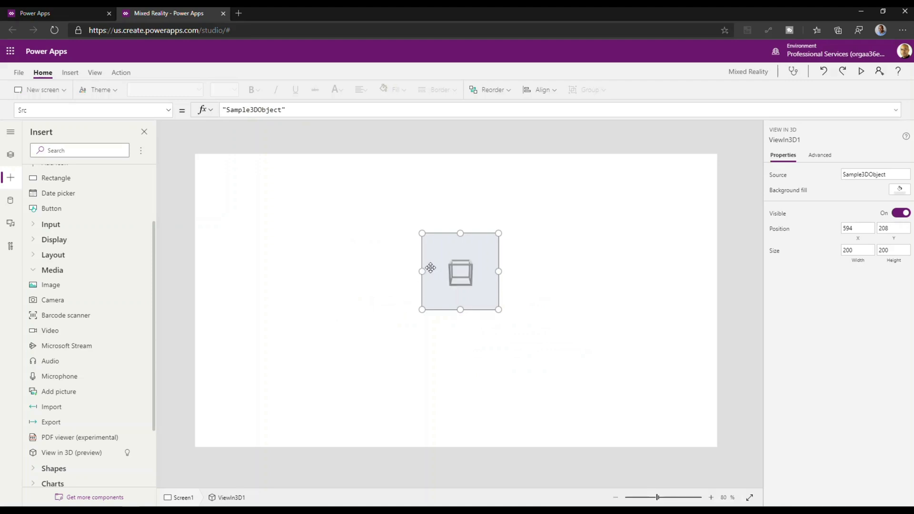
# Move the 3D viewer to the top-left and enlarge it to about 1344 by 540.
pyautogui.moveTo(461, 271); pyautogui.dragTo(399, 193)
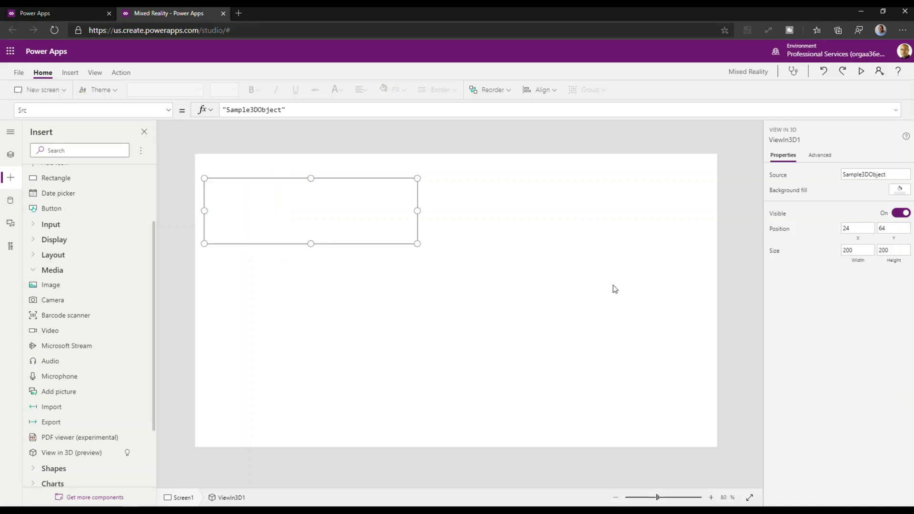
pyautogui.moveTo(417, 244); pyautogui.dragTo(708, 393)
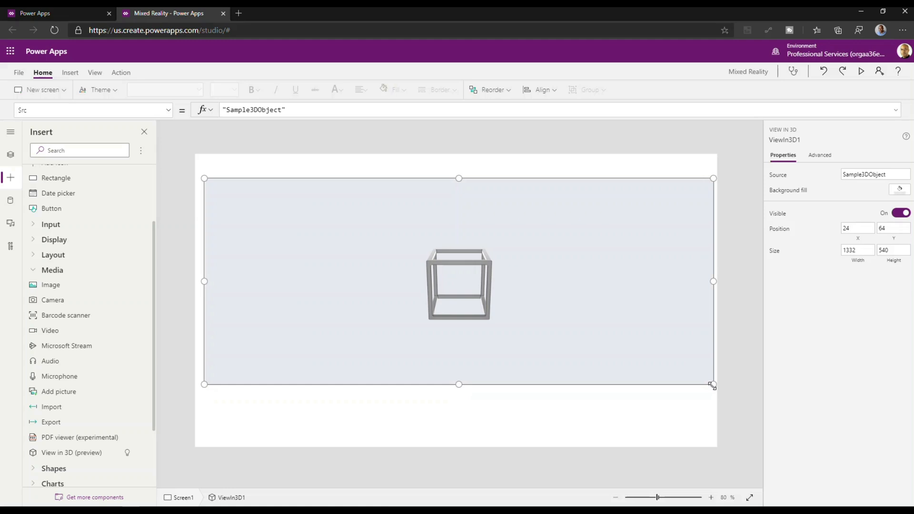
pyautogui.moveTo(205, 280)
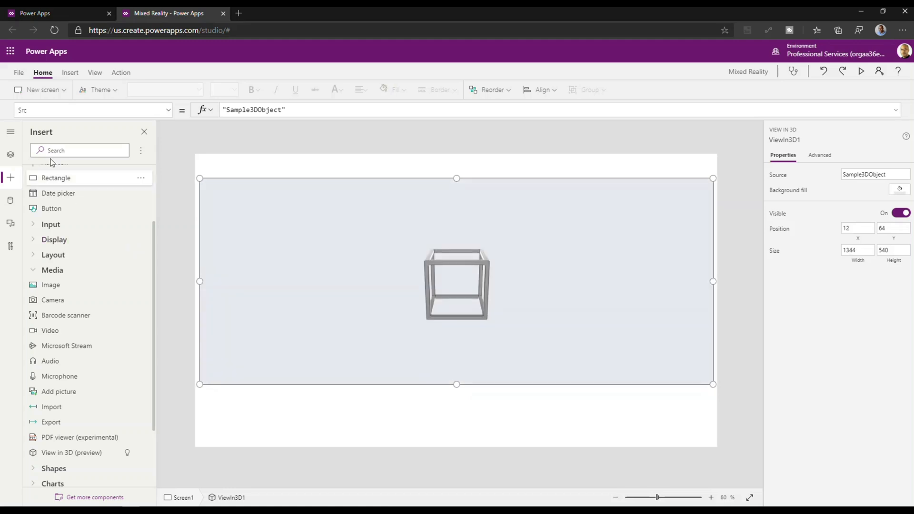
# Rename the ViewIn3D1 control to Viewport from the Tree view.
pyautogui.click(10, 155)
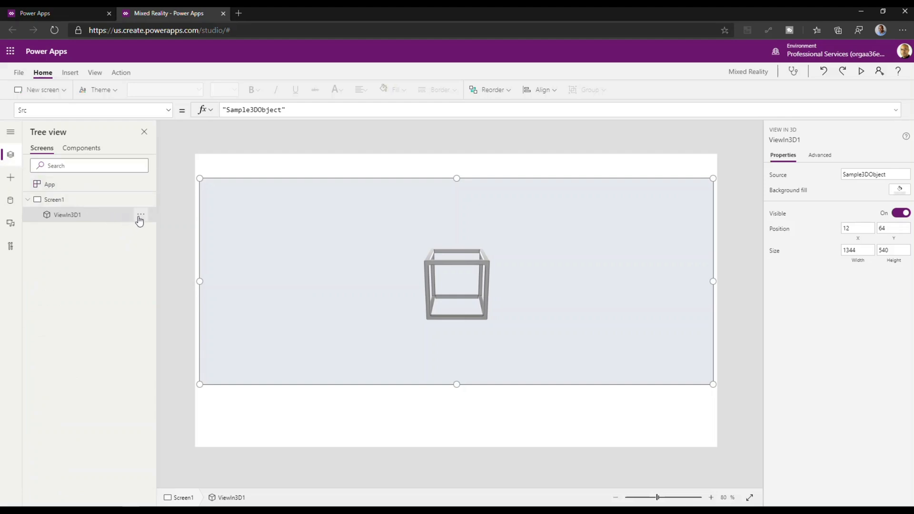
pyautogui.click(140, 214)
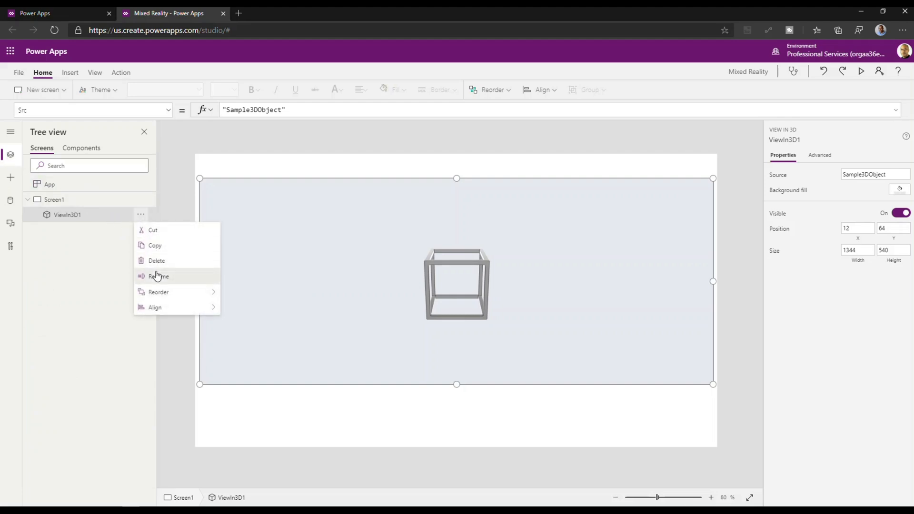
pyautogui.click(159, 276)
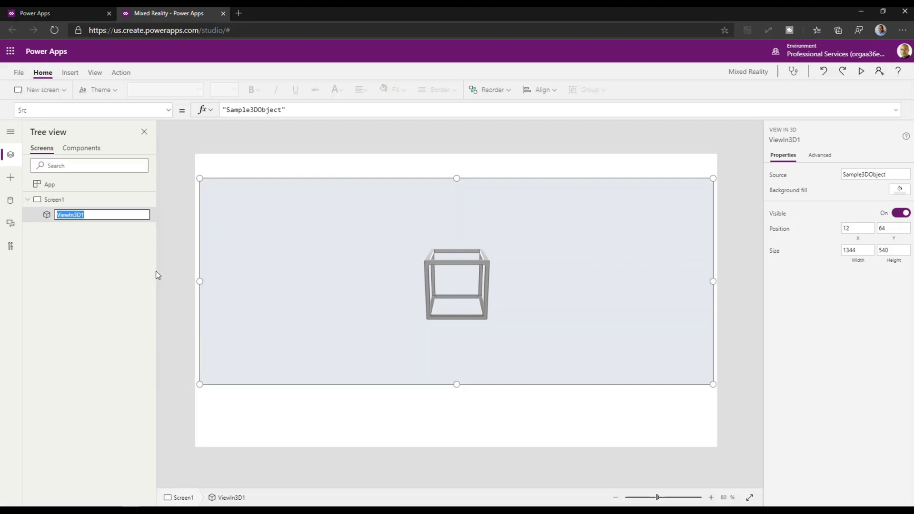
pyautogui.write('Viewpo')
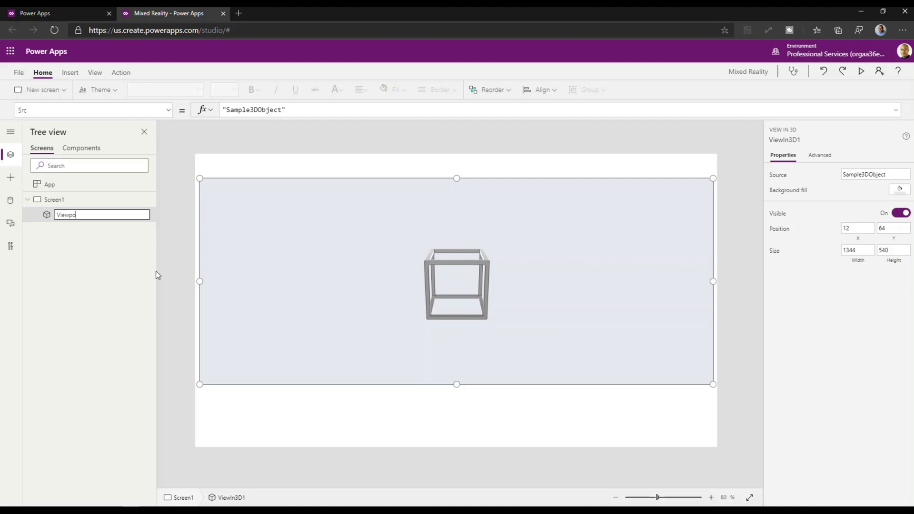
pyautogui.write('rt')
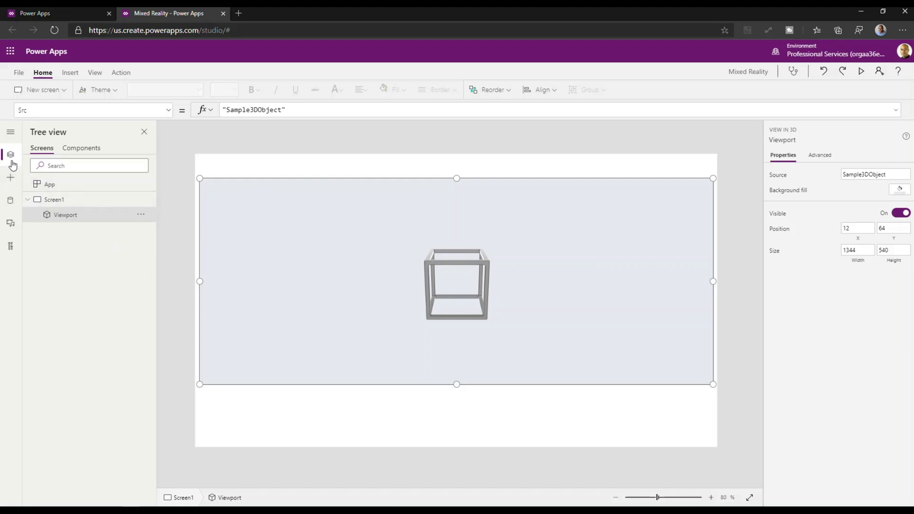
# Insert a text label and stretch it across the screen width above the Viewport.
pyautogui.click(9, 177)
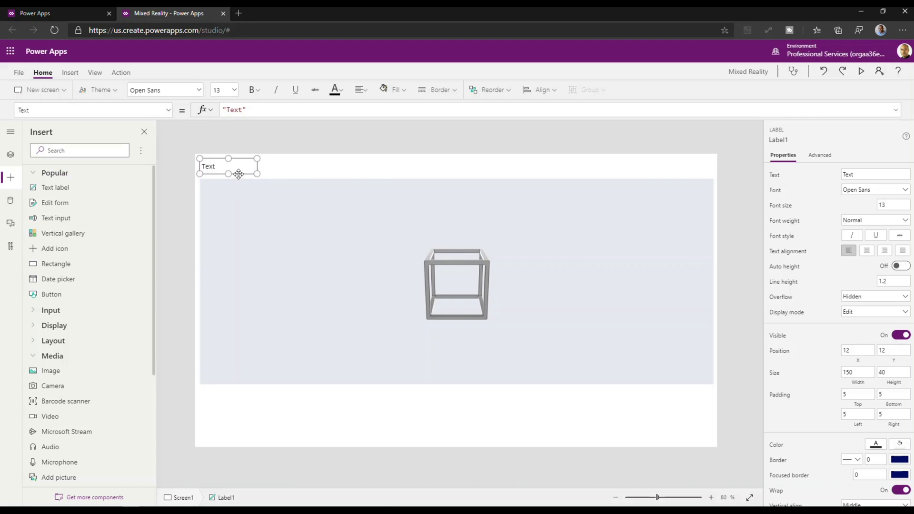
pyautogui.moveTo(259, 173); pyautogui.dragTo(540, 183)
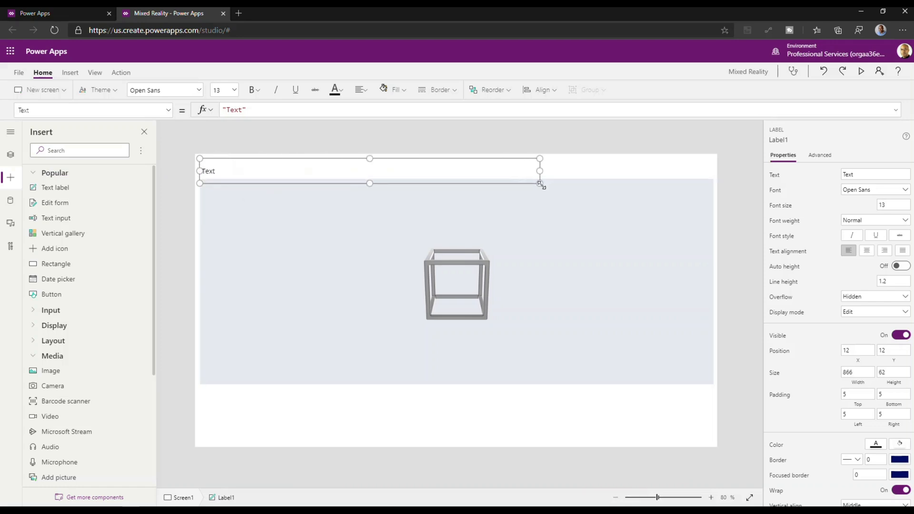
pyautogui.moveTo(539, 183); pyautogui.dragTo(581, 173)
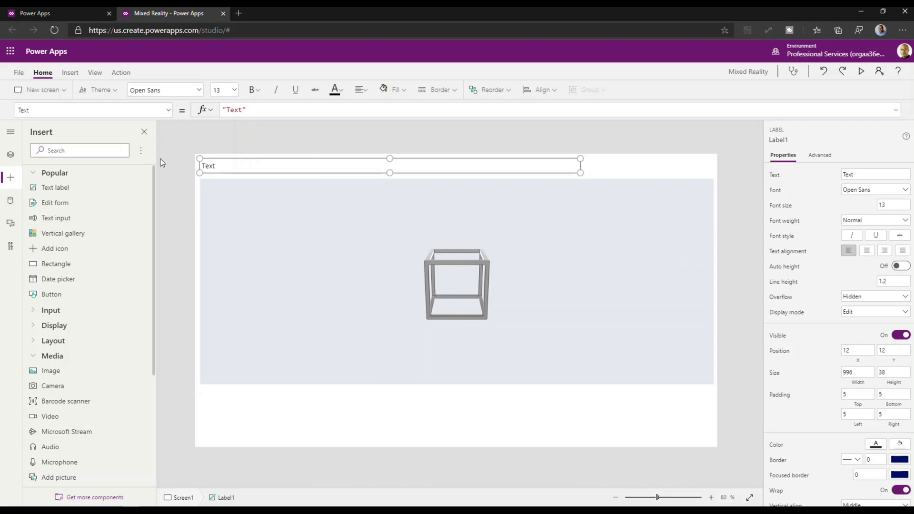
# Rename Label1 to ModelUrl and select its Text formula for editing.
pyautogui.click(10, 154)
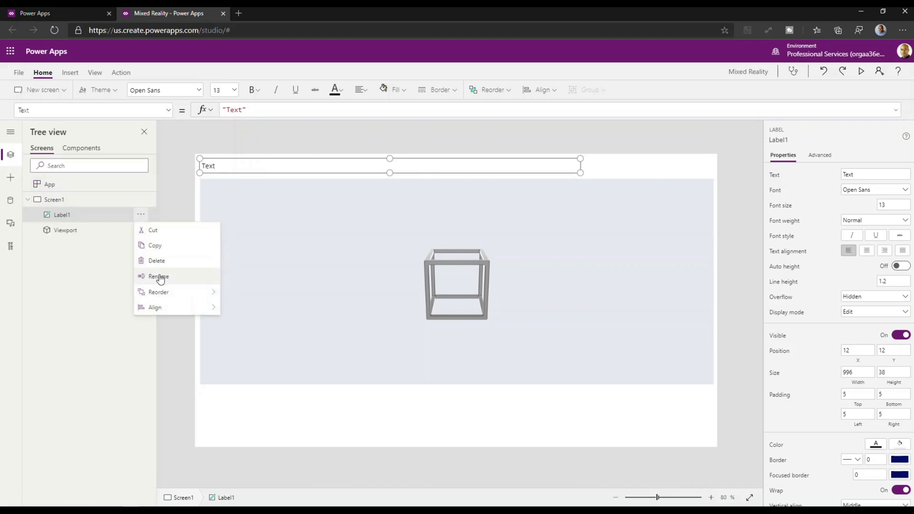
pyautogui.click(159, 276)
pyautogui.write('ModelUrl')
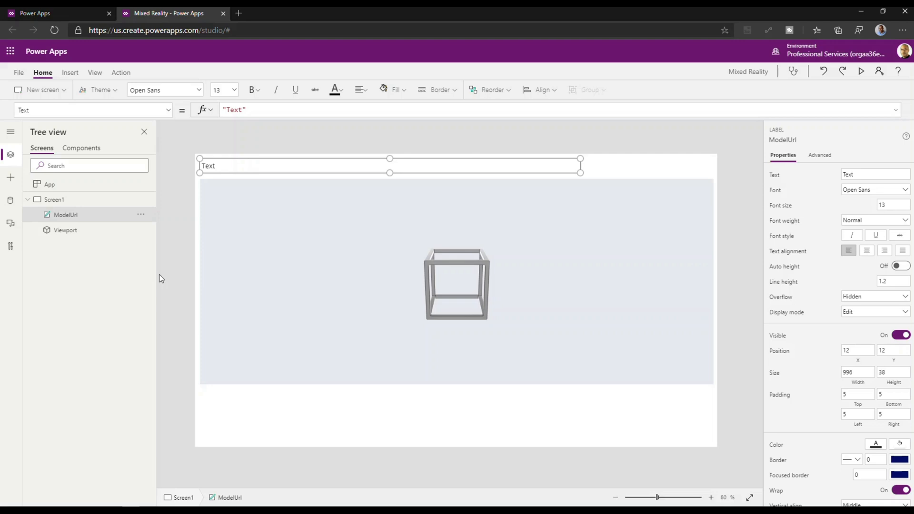
pyautogui.click(225, 110)
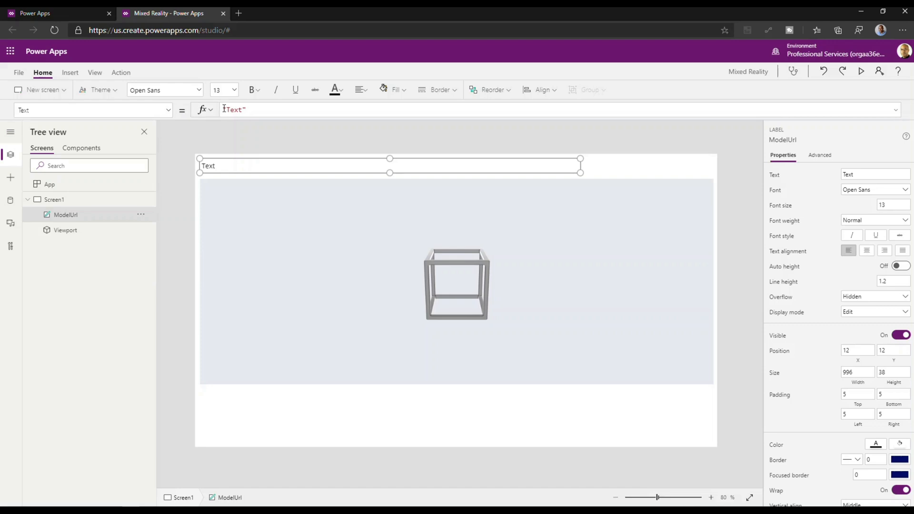
# Set ModelUrl's text to the raw GitHub URL of endeavour.glb in quotes.
pyautogui.doubleClick(234, 109)
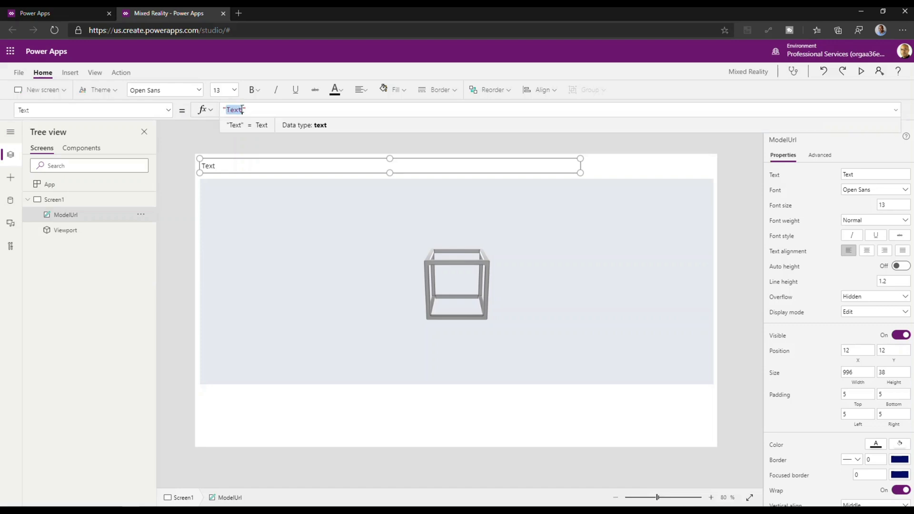
pyautogui.write('https://raw.githubusercontent.com/dgpblogster/Mixed-Reality-Assets/master/endeavour.glb')
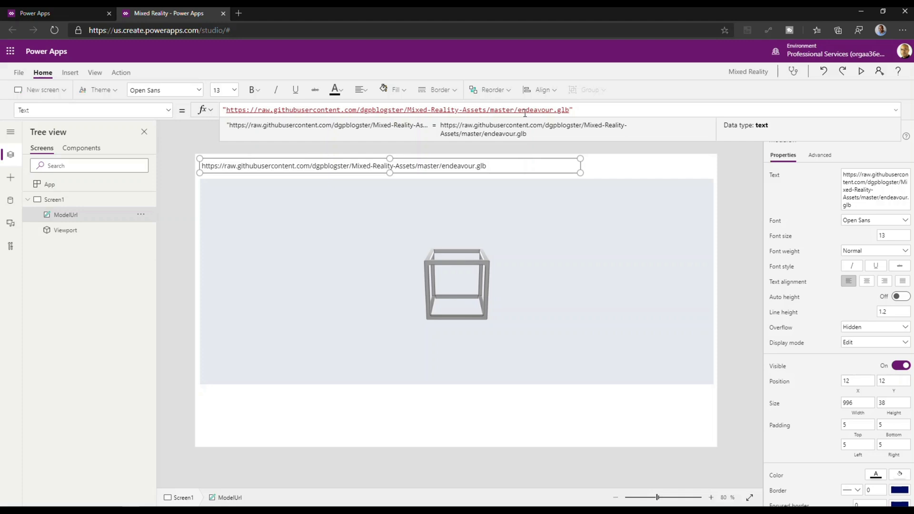
pyautogui.moveTo(406, 49)
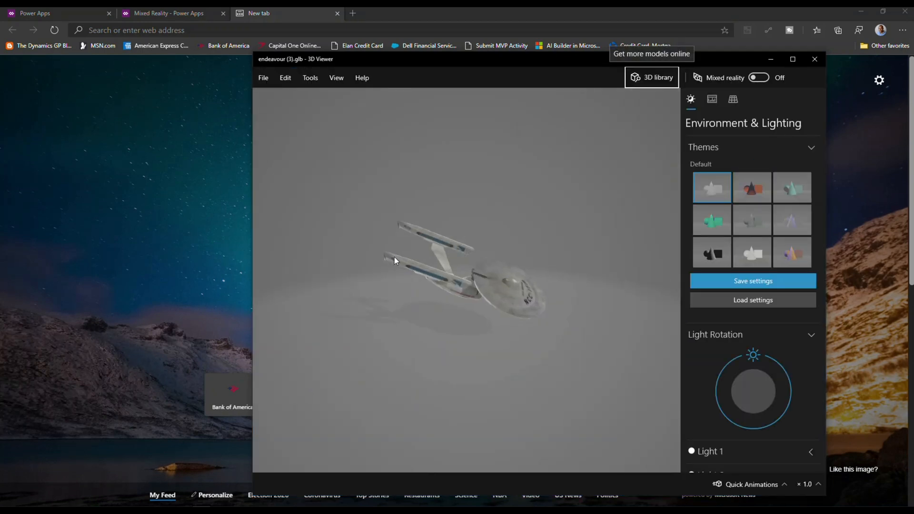
# Orbit the endeavour model in 3D Viewer, return to Power Apps and select the Viewport.
pyautogui.moveTo(394, 261); pyautogui.dragTo(420, 287)
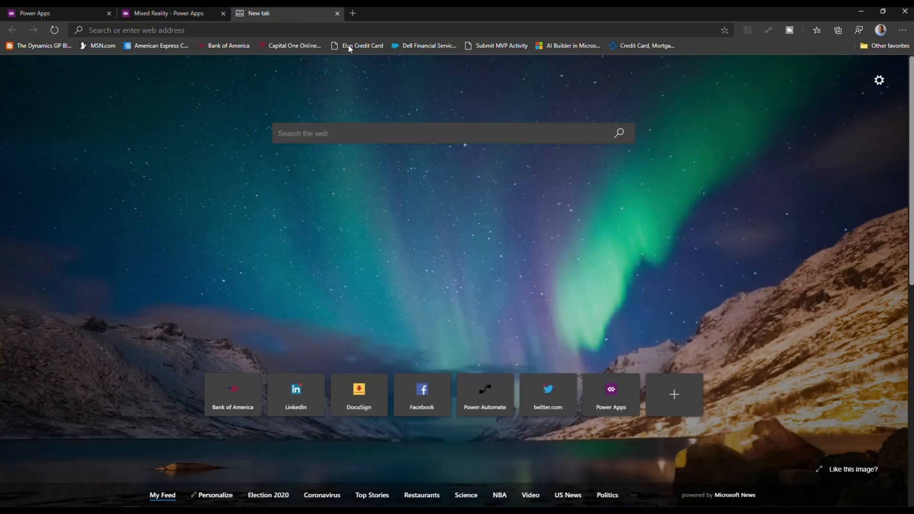
pyautogui.click(168, 12)
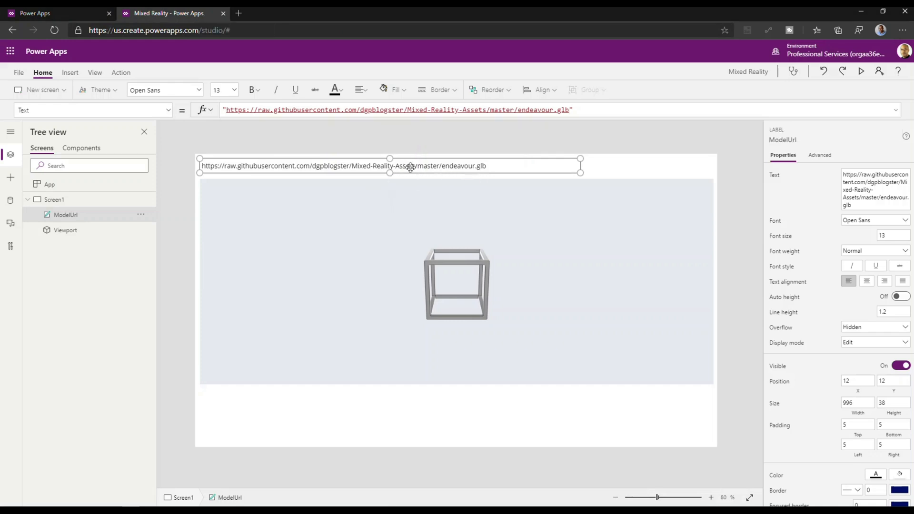
pyautogui.moveTo(410, 170)
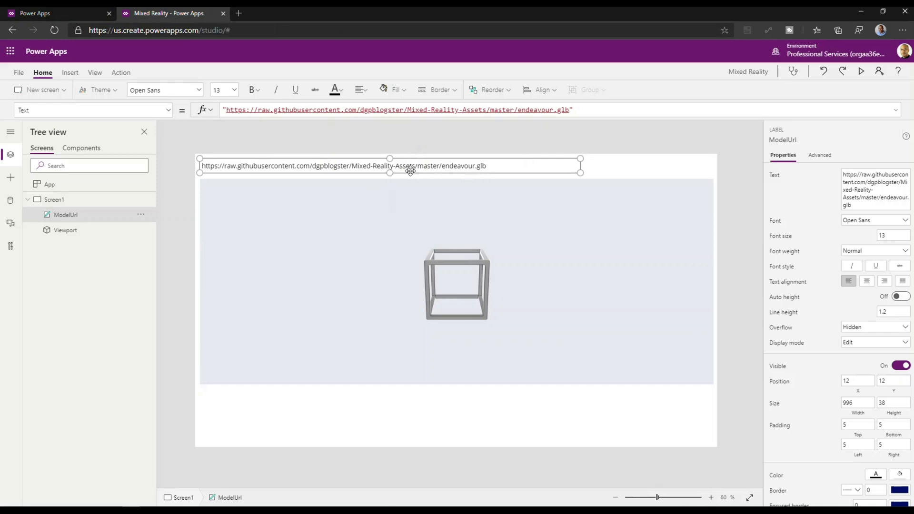
pyautogui.moveTo(397, 202)
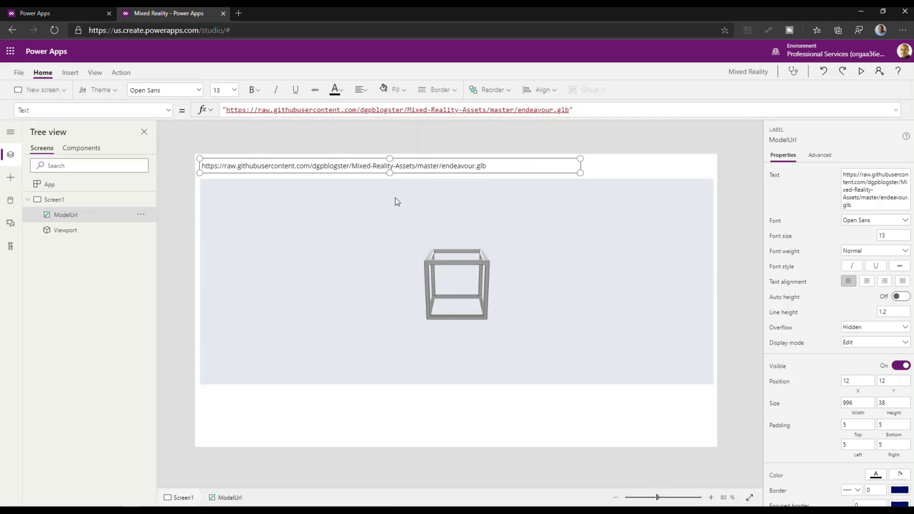
pyautogui.click(66, 229)
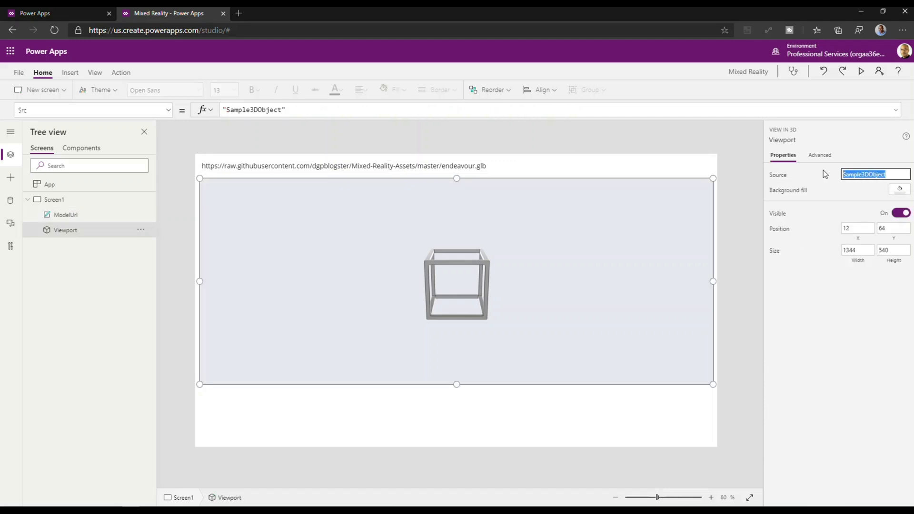
# Enter ModelUrl.Text as the Viewport Source, then clear it again.
pyautogui.write('ModelUrl')
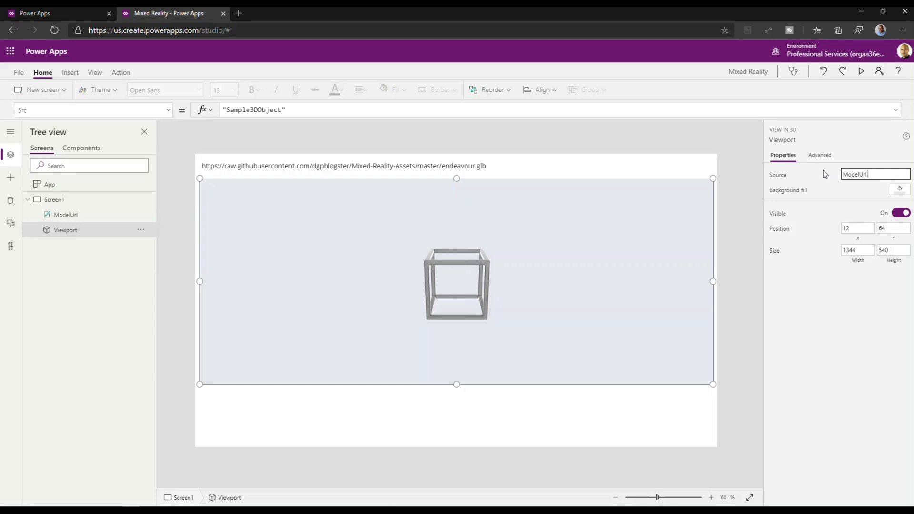
pyautogui.write('.Text')
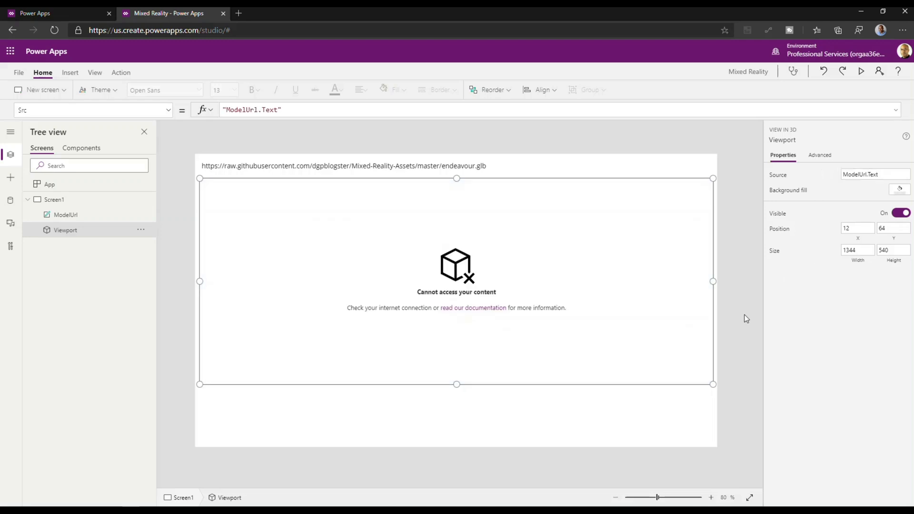
pyautogui.click(874, 174)
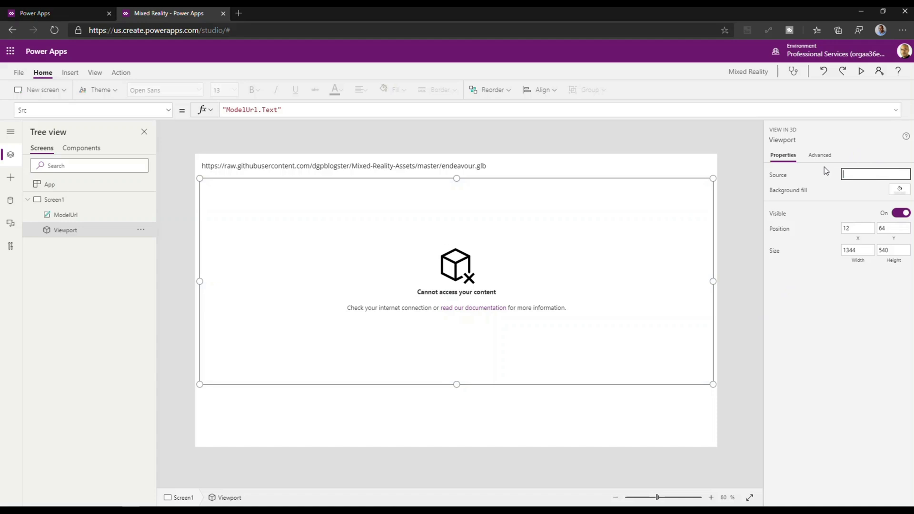
# Set the Viewport's Src advanced property to ModelUrl.Text.
pyautogui.click(819, 155)
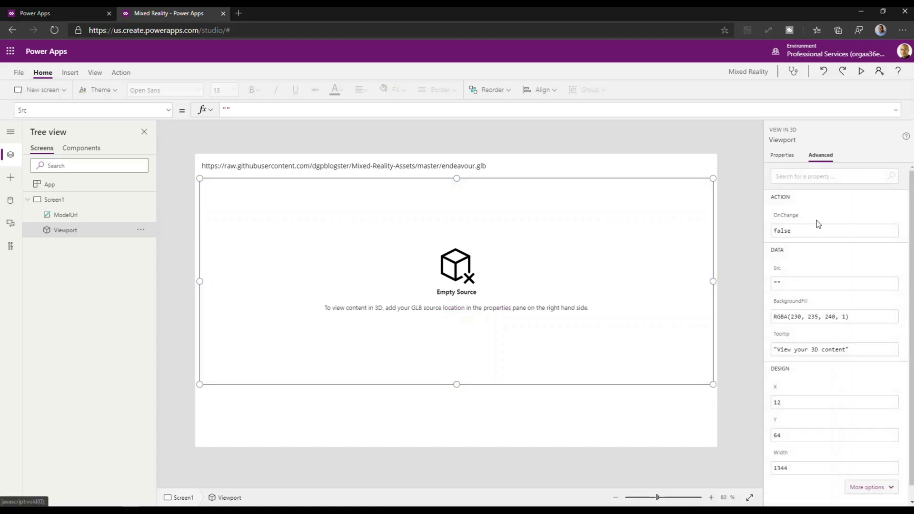
pyautogui.click(834, 283)
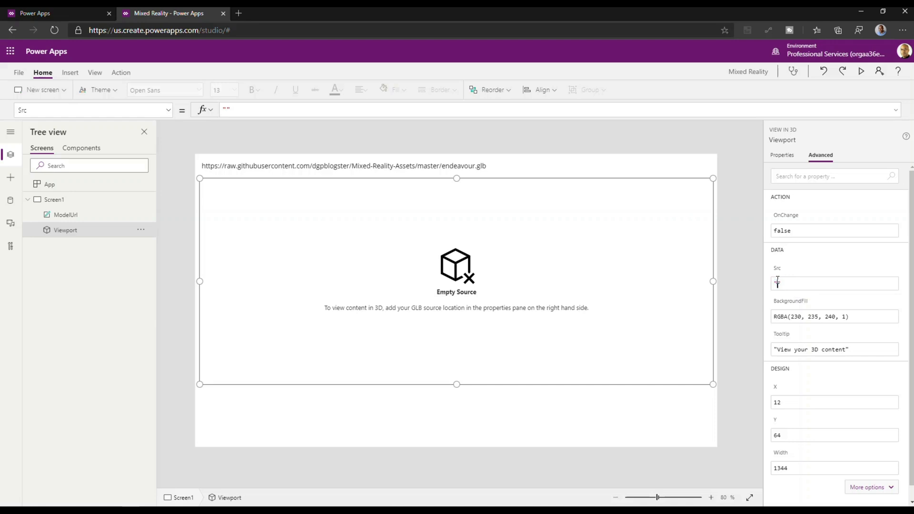
pyautogui.write('ModelUrl.Text')
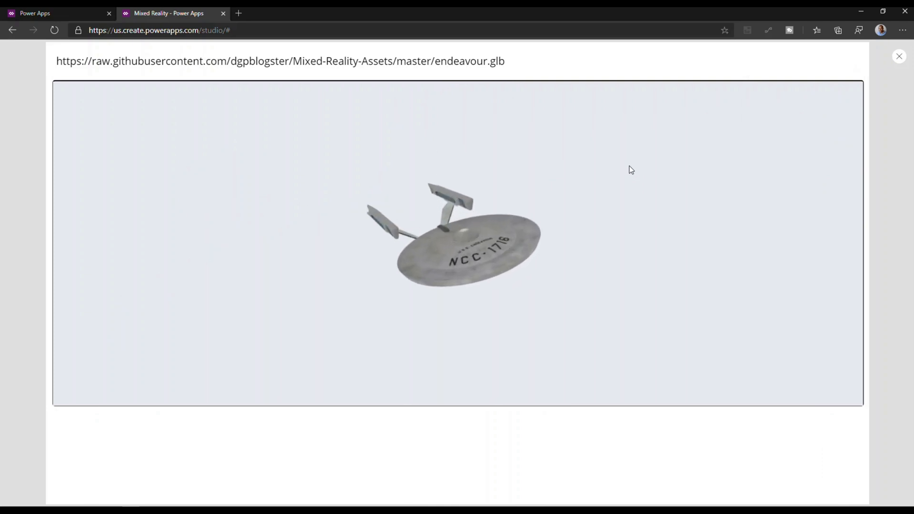
# Scroll the editor view with the Endeavour model now rendered in the viewport.
pyautogui.scroll(-3)
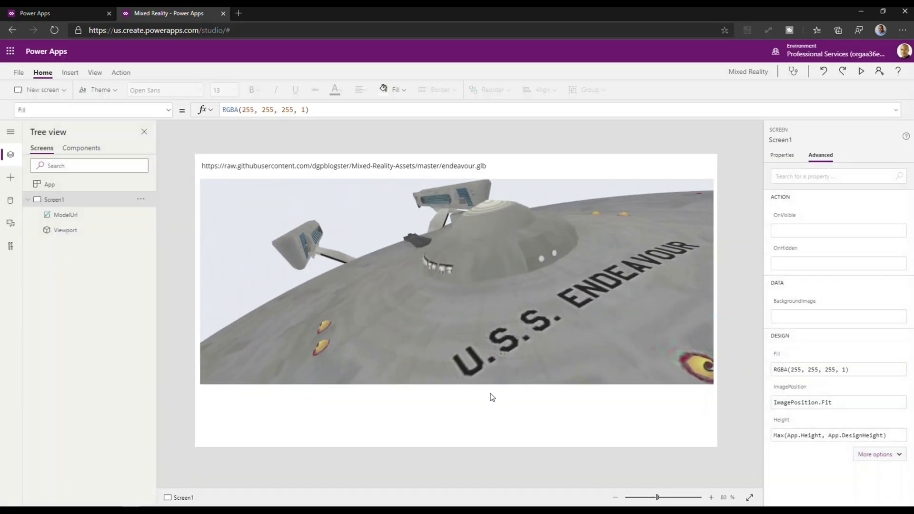
pyautogui.moveTo(10, 211)
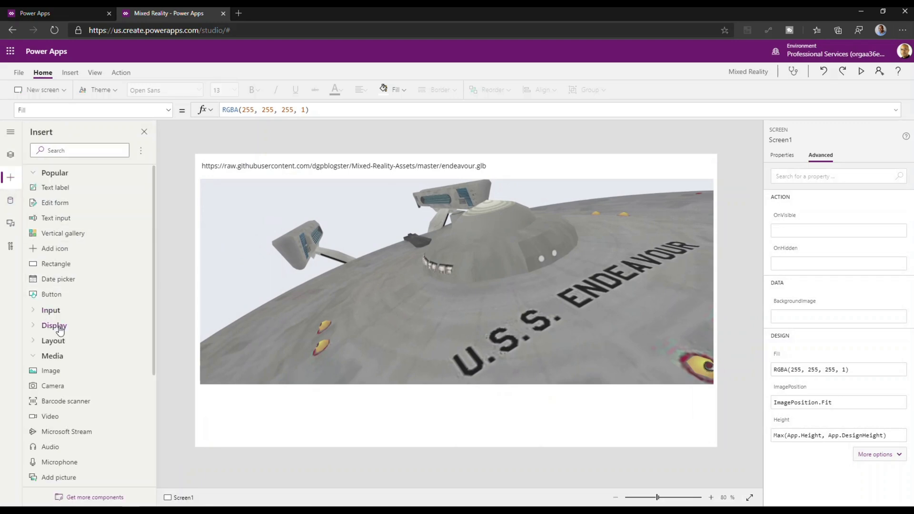
pyautogui.moveTo(53, 351)
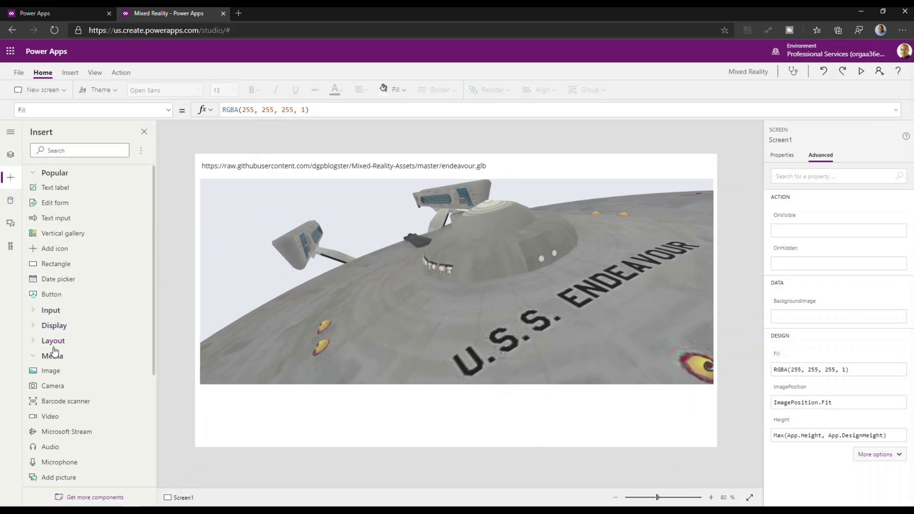
# Add a View in MR component from the Mixed Reality group to Screen1.
pyautogui.scroll(-3)
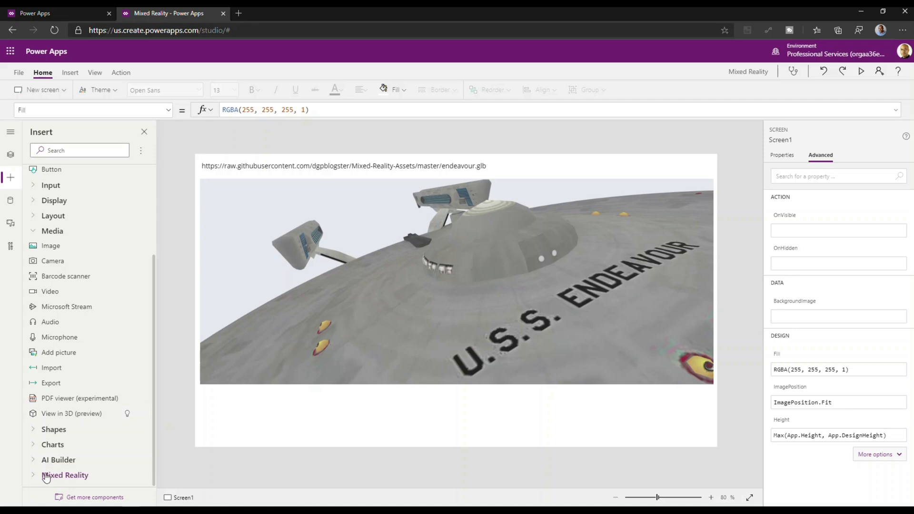
pyautogui.click(64, 475)
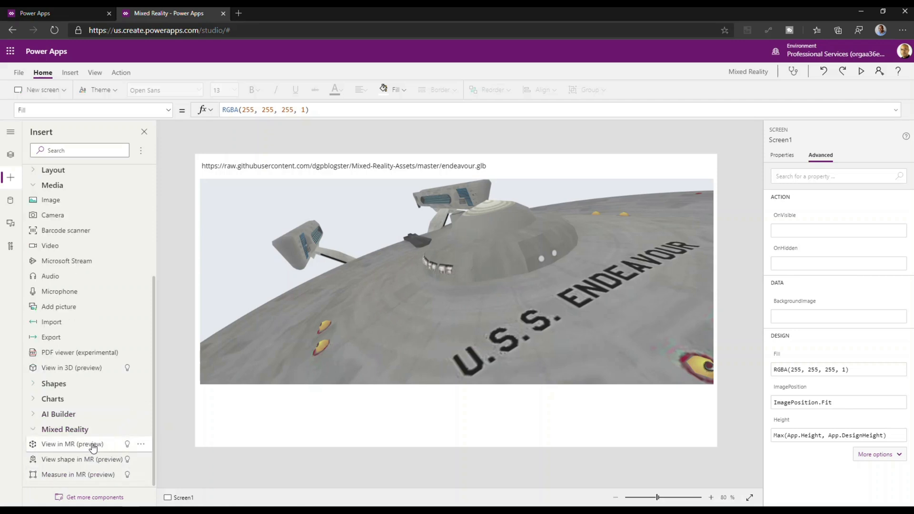
pyautogui.click(72, 443)
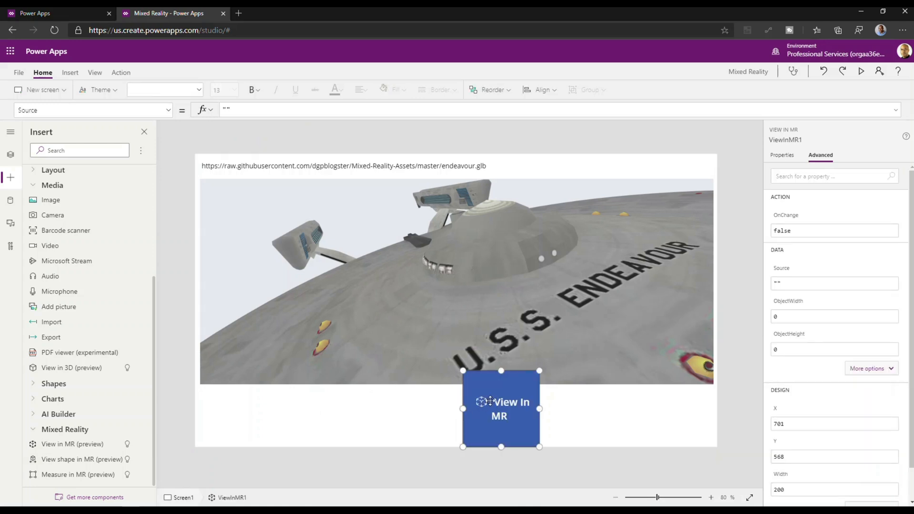
# Make the View in MR button wider and shorter and centre it under the viewport.
pyautogui.moveTo(462, 408); pyautogui.dragTo(398, 408)
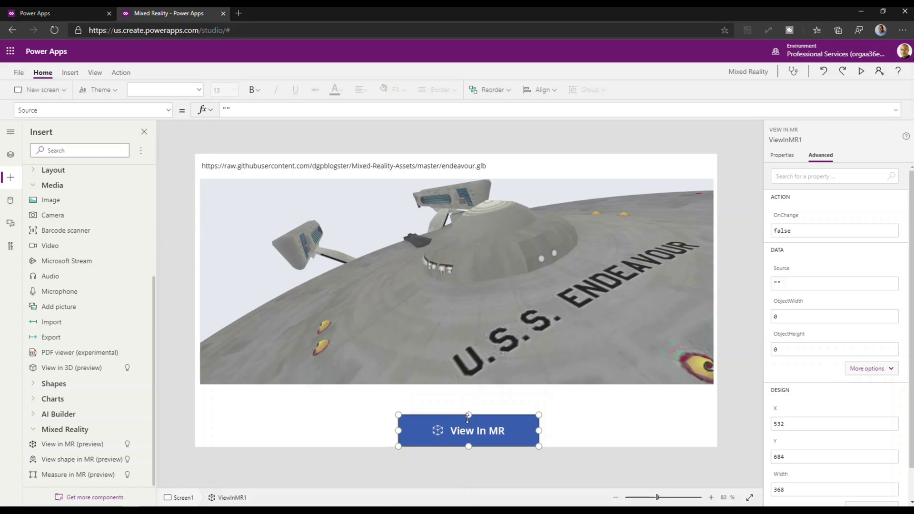
pyautogui.moveTo(468, 431); pyautogui.dragTo(469, 437)
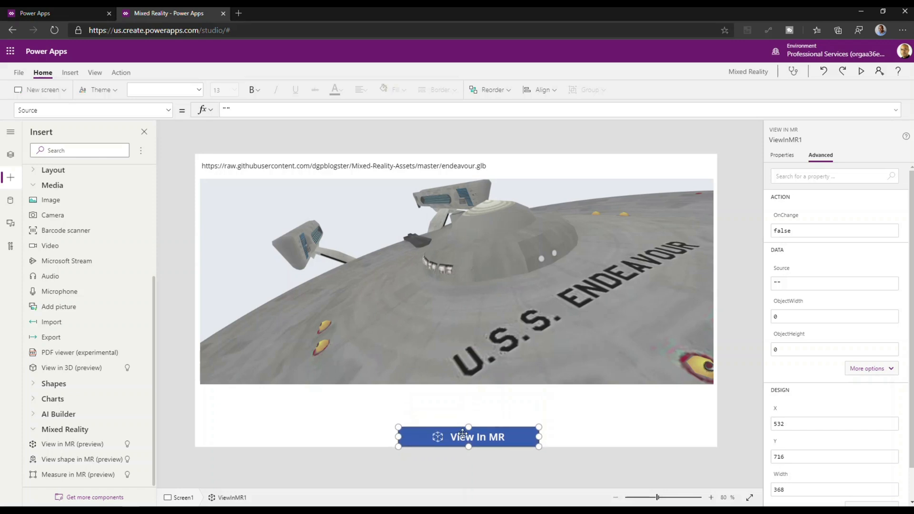
pyautogui.moveTo(468, 438); pyautogui.dragTo(456, 409)
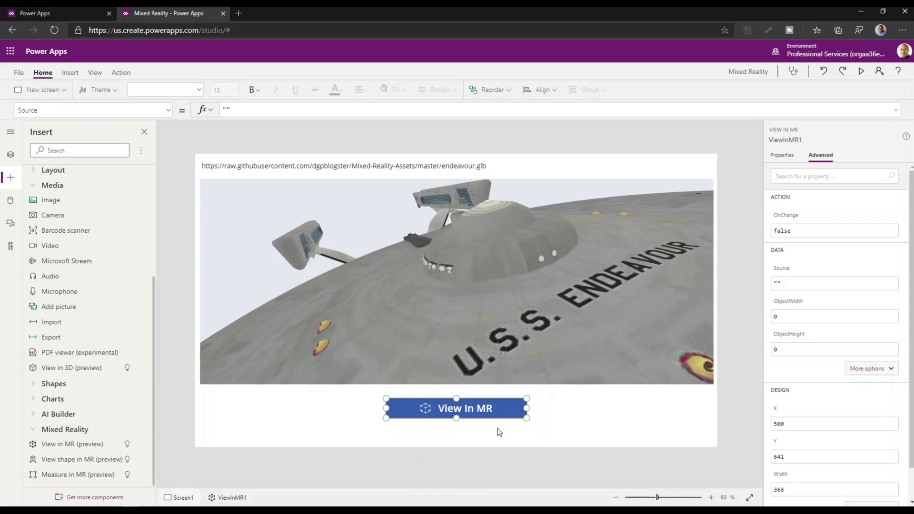
pyautogui.click(19, 72)
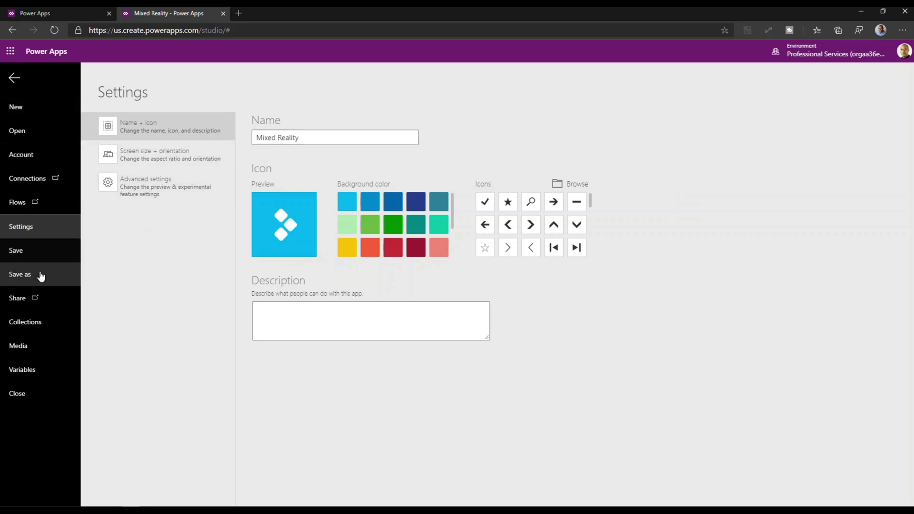
# Save the app to the cloud under the name Mixed Reality.
pyautogui.click(20, 274)
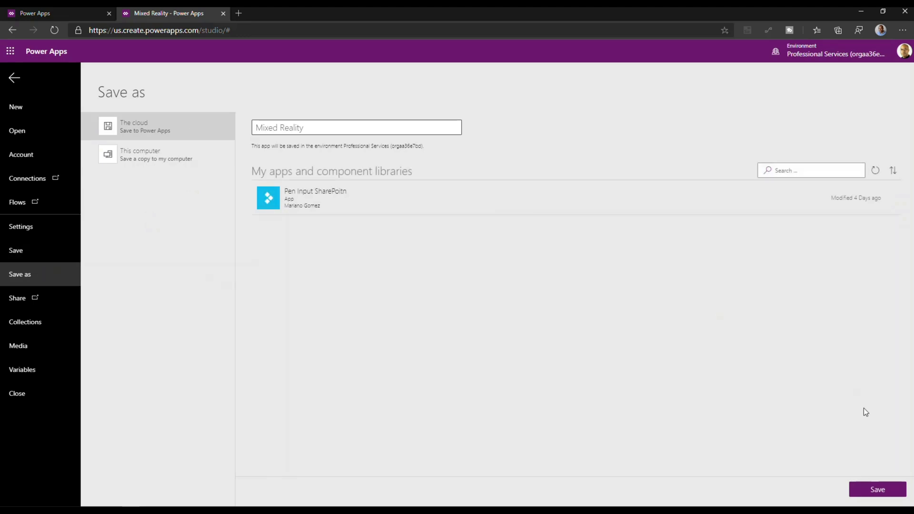
pyautogui.click(877, 490)
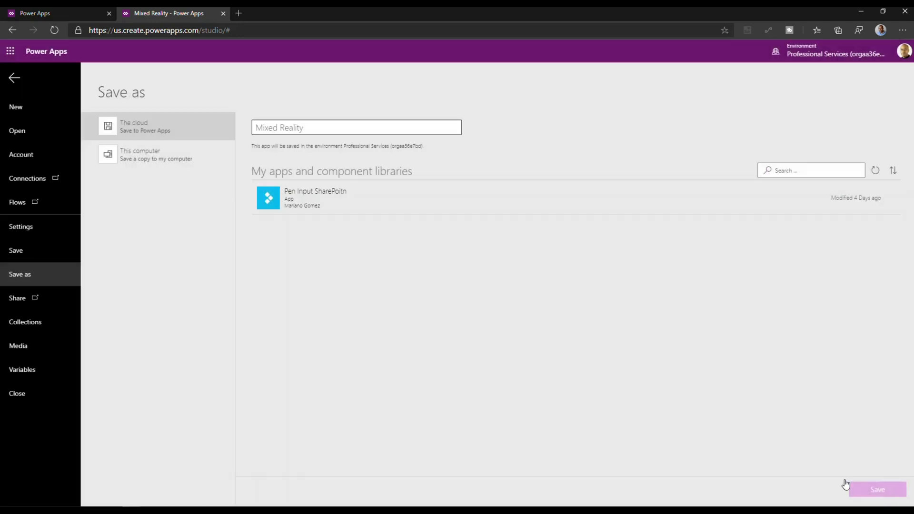
pyautogui.click(877, 489)
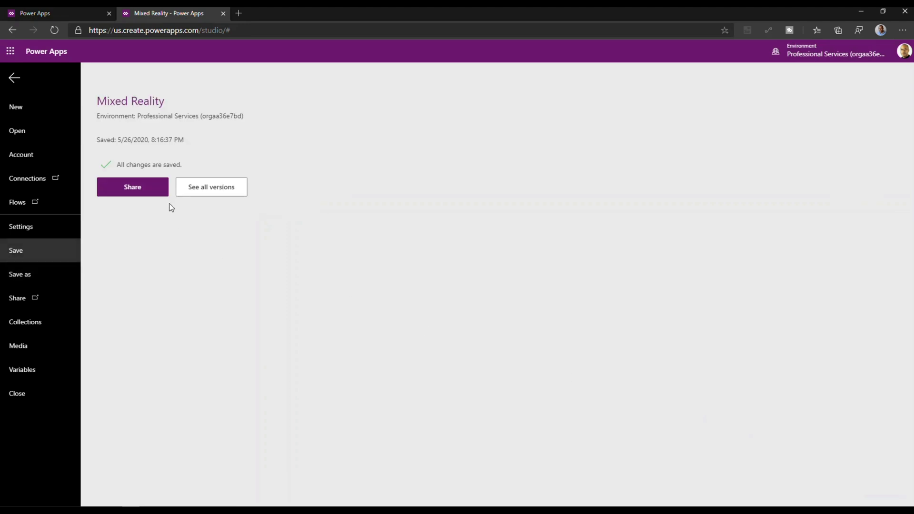
pyautogui.moveTo(167, 212)
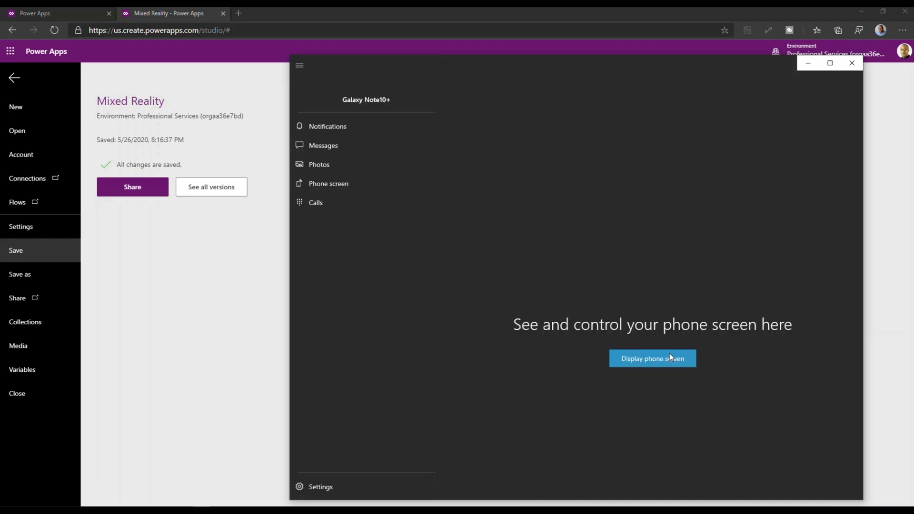
pyautogui.moveTo(669, 358)
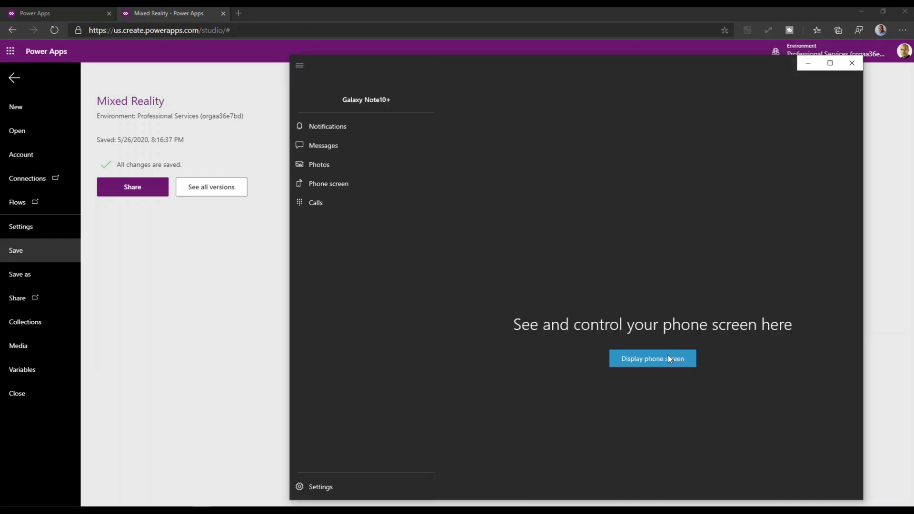
# Mirror the phone, launch Power Apps' Mixed Reality app and dismiss its swipe and pinch tips.
pyautogui.click(652, 359)
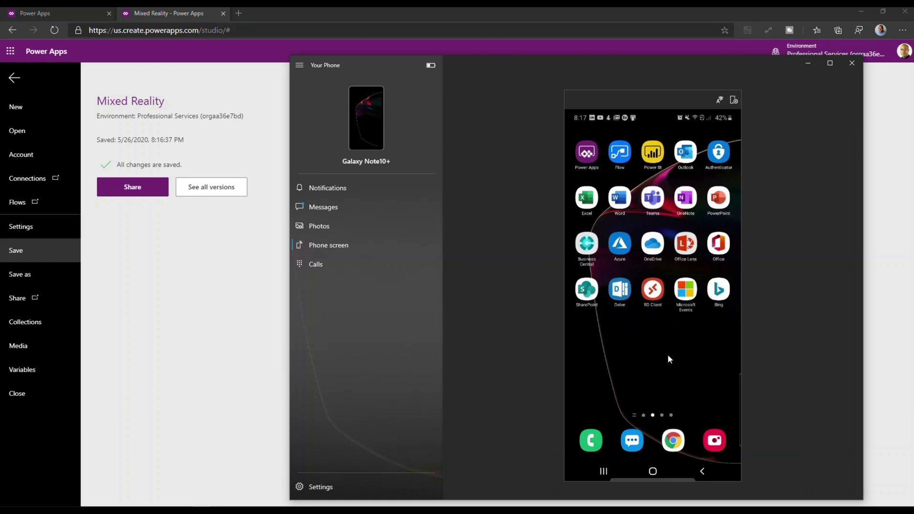
pyautogui.click(586, 151)
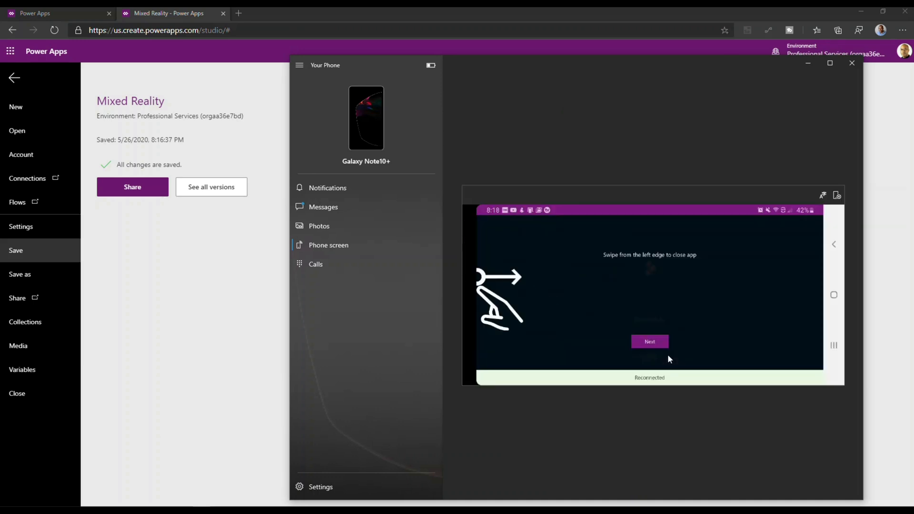
pyautogui.click(649, 341)
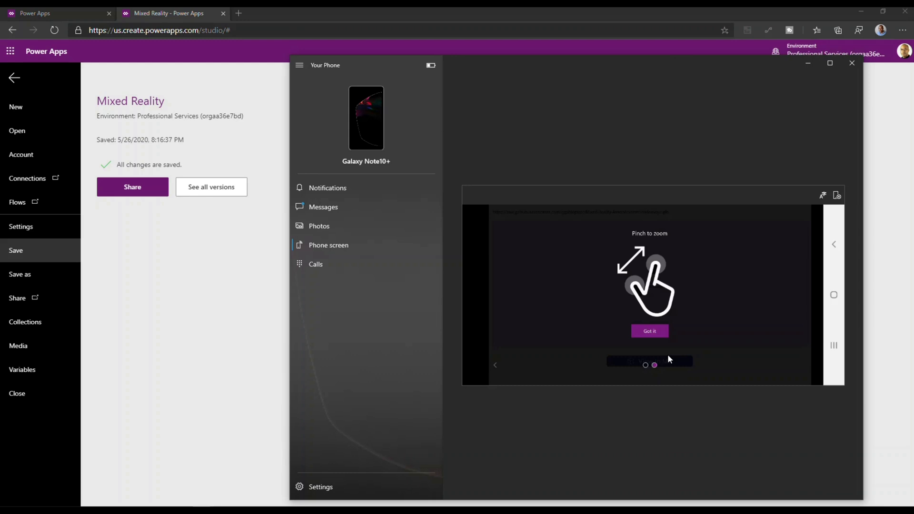
pyautogui.click(649, 330)
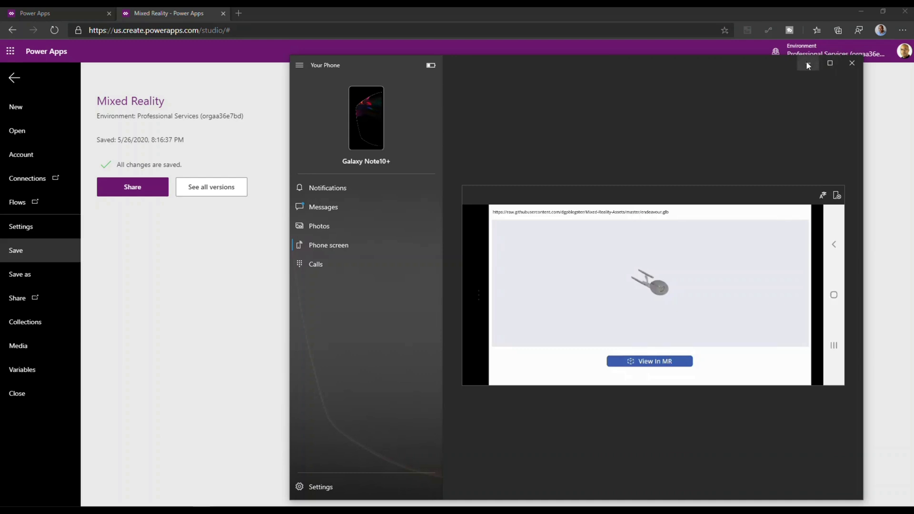
pyautogui.moveTo(851, 63)
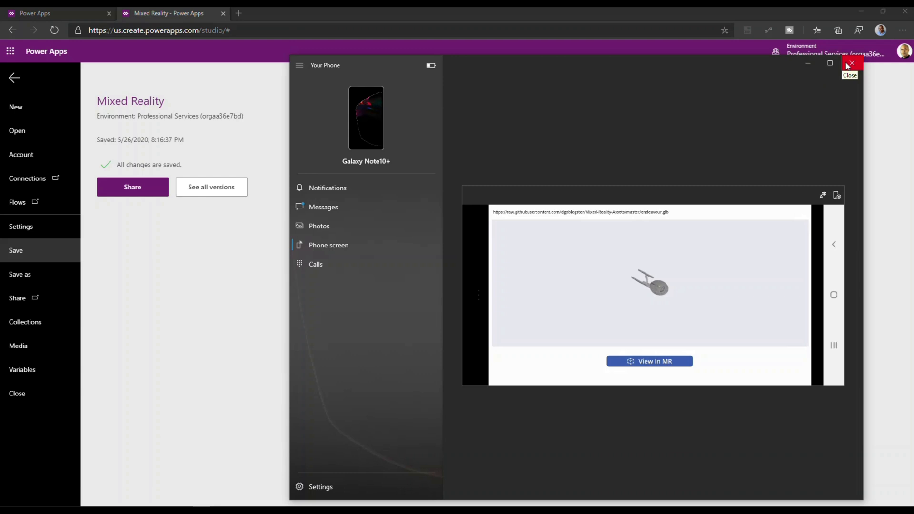
# Return to the editor and set ViewInMR1's Source property to ModelUrl.Text.
pyautogui.click(851, 64)
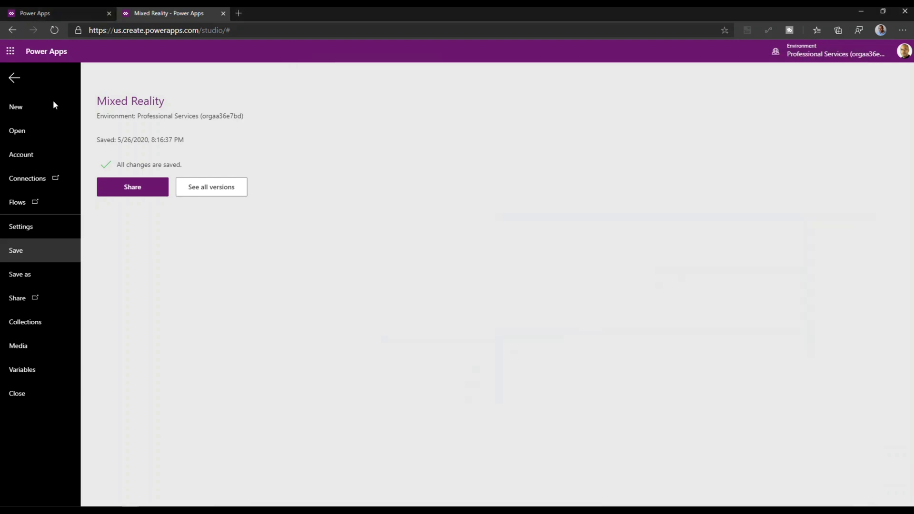
pyautogui.click(14, 77)
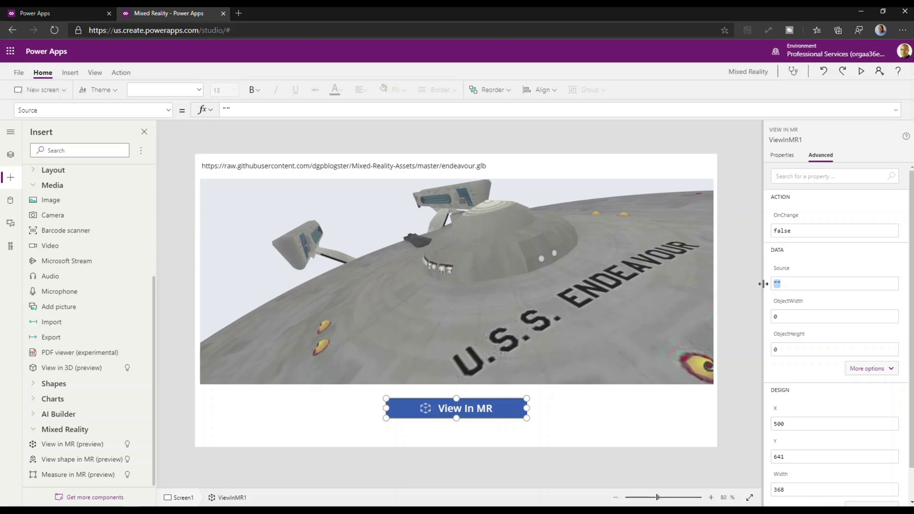
pyautogui.write('Model')
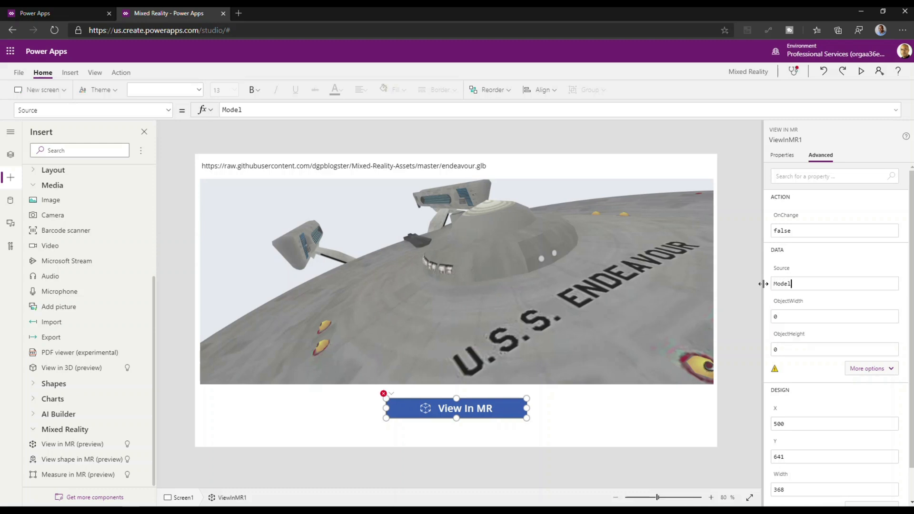
pyautogui.write('ModelUrl.')
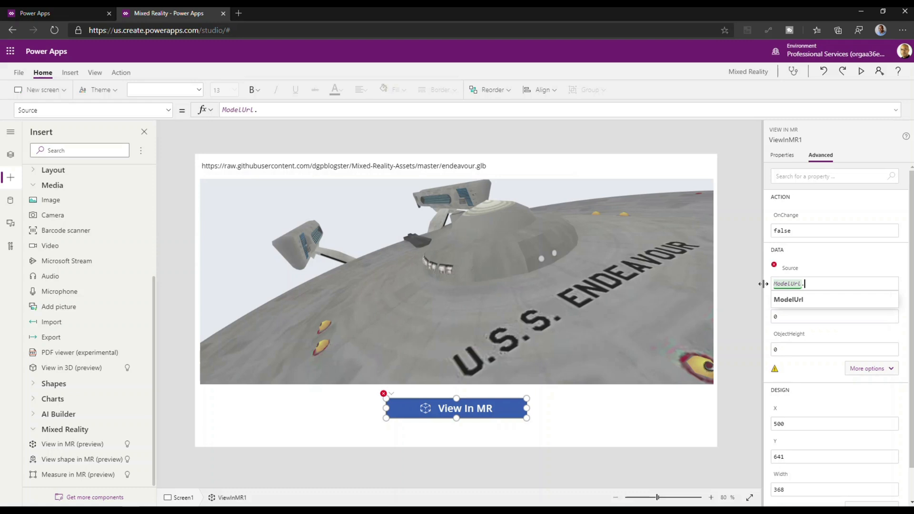
pyautogui.write('Text')
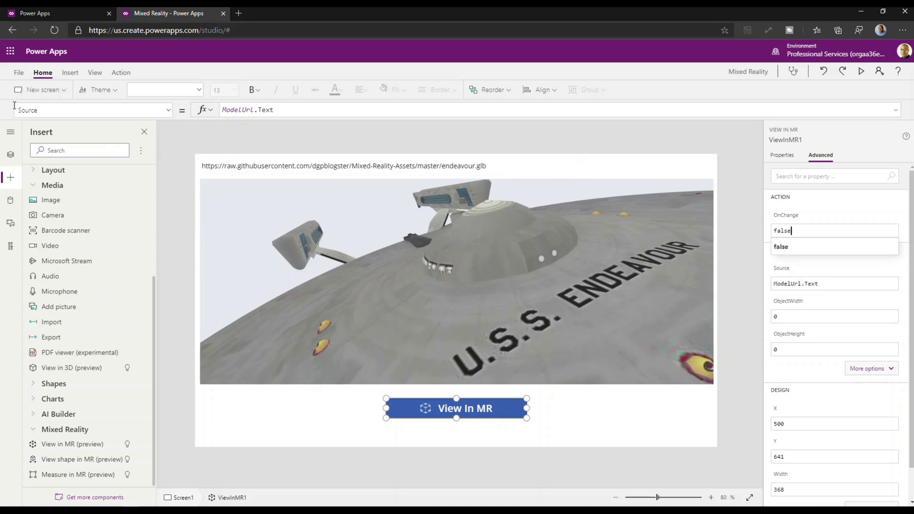
# Save the Mixed Reality app and publish this version.
pyautogui.click(19, 72)
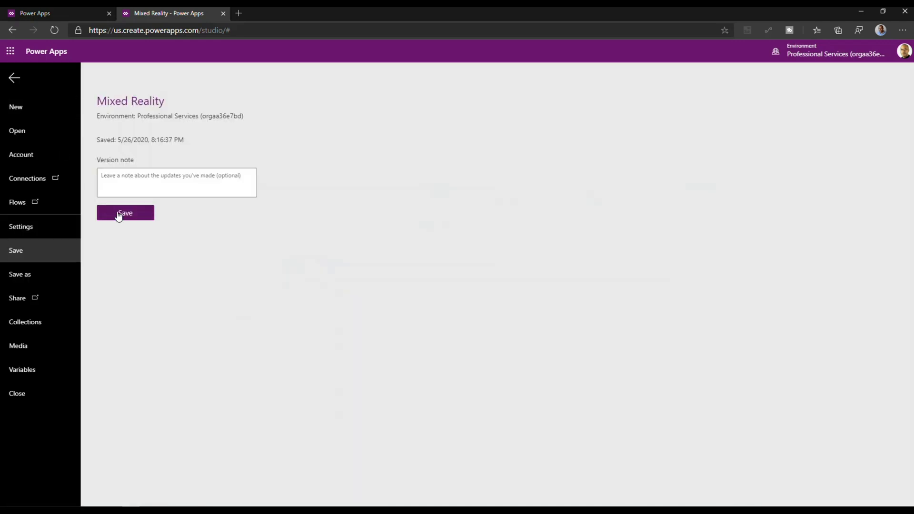
pyautogui.click(125, 212)
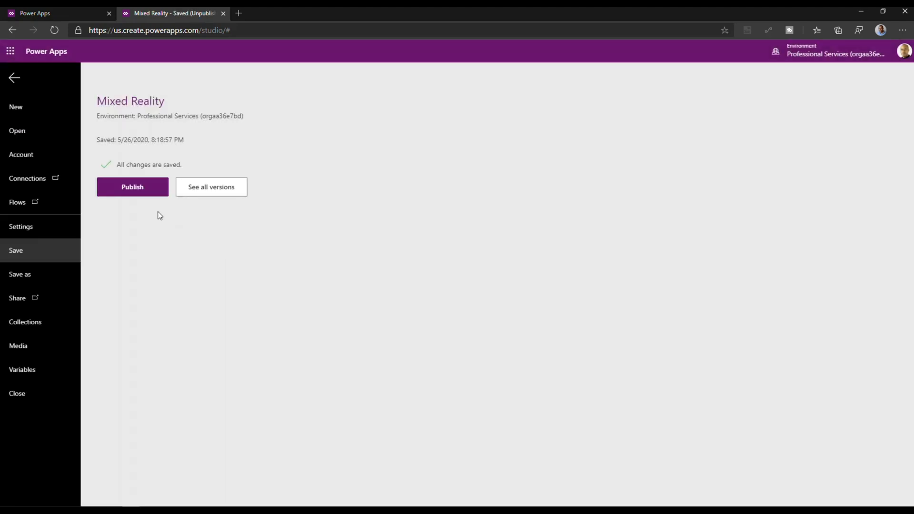
pyautogui.click(132, 186)
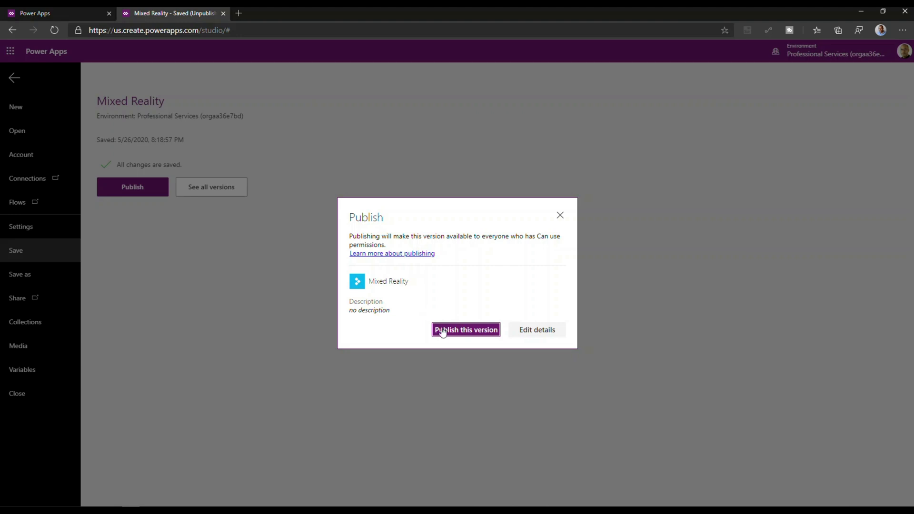
pyautogui.click(465, 329)
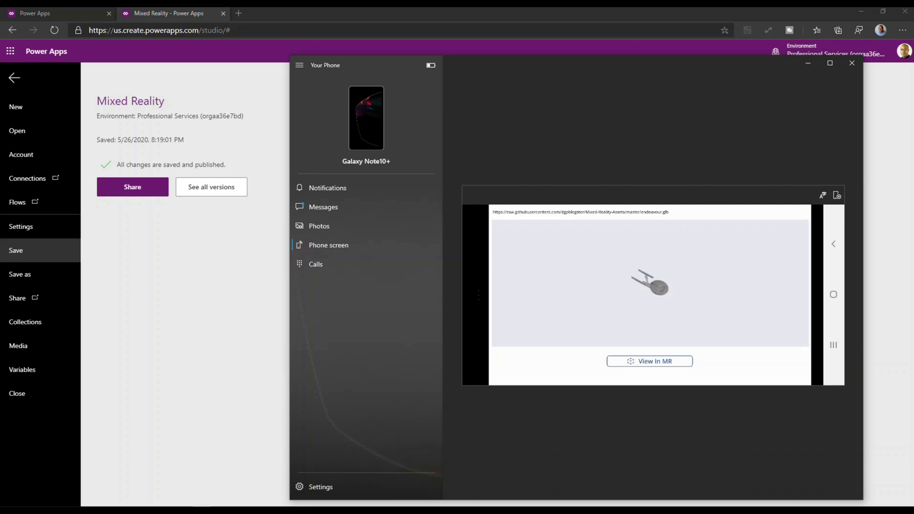
pyautogui.click(649, 361)
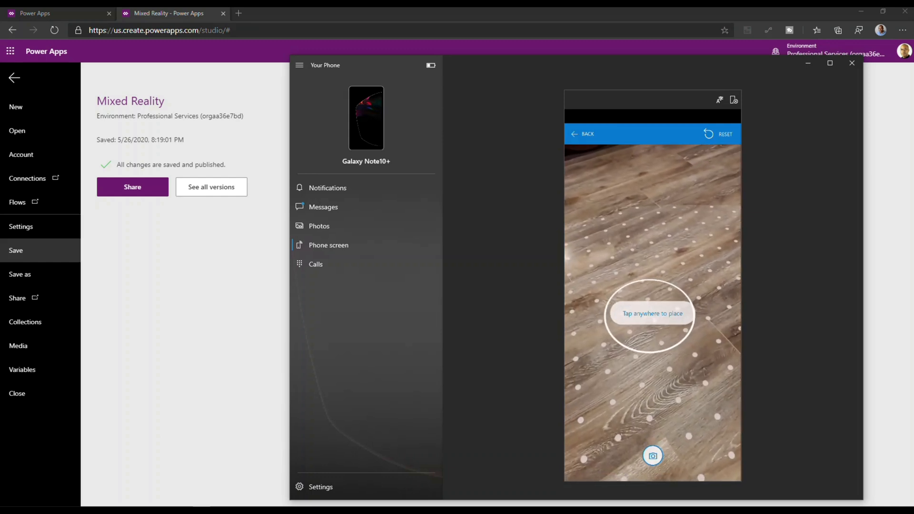
pyautogui.click(652, 313)
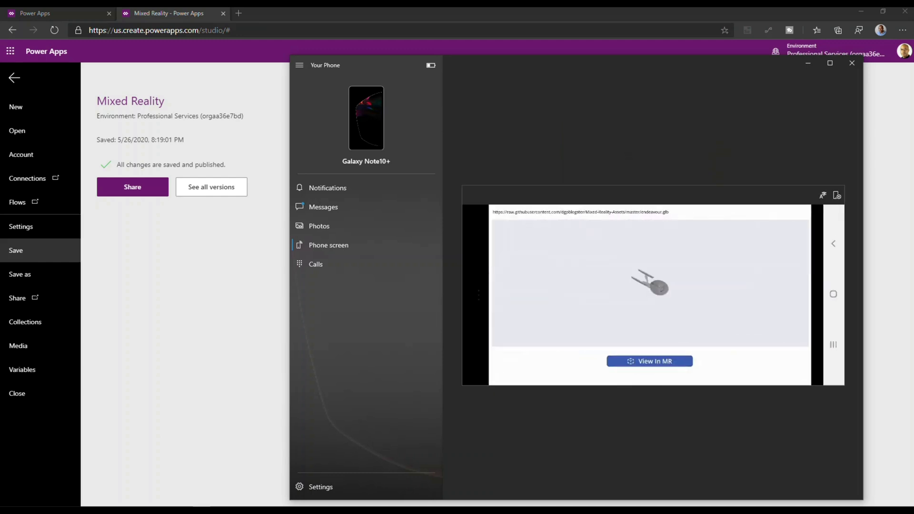
pyautogui.moveTo(383, 226)
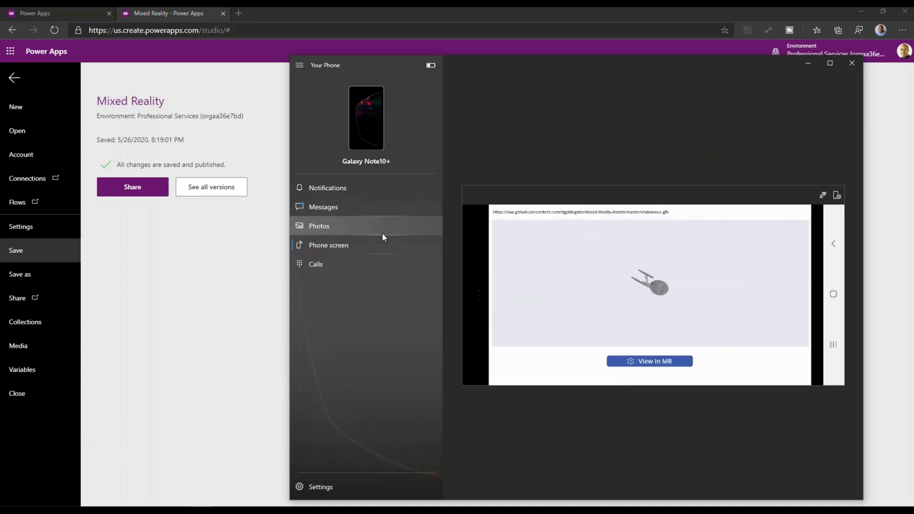
# Return to the editor and move the View in MR button to the left edge under the viewport.
pyautogui.click(851, 63)
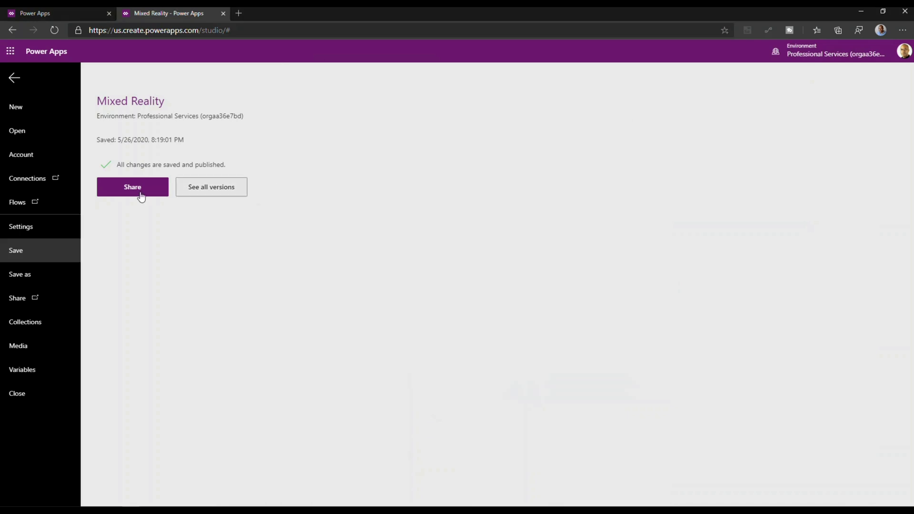
pyautogui.click(14, 78)
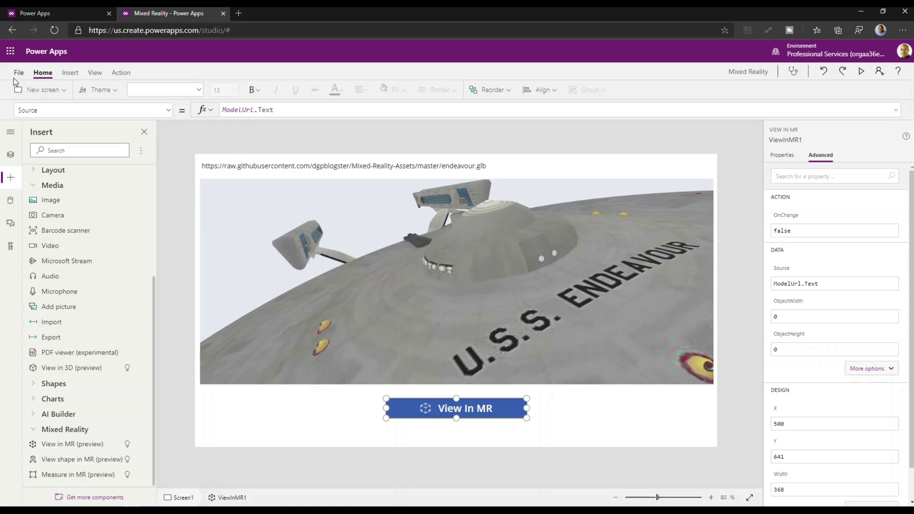
pyautogui.moveTo(423, 409)
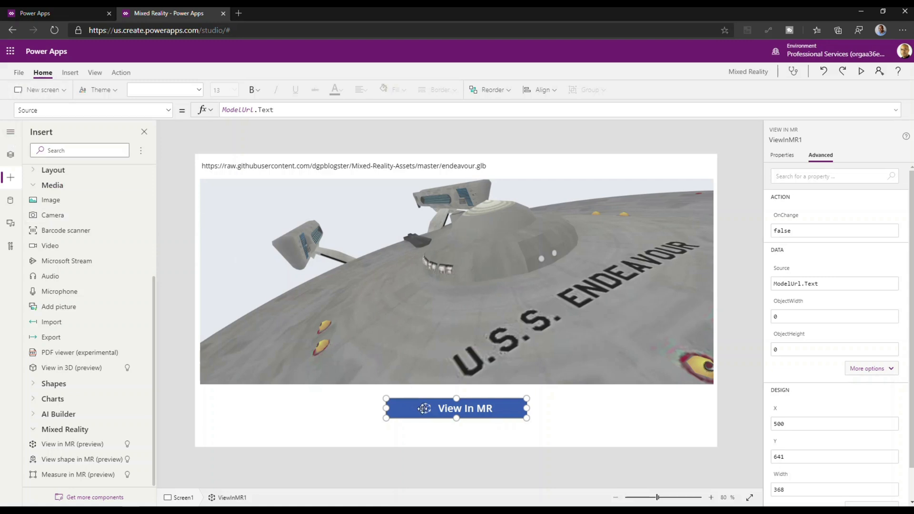
pyautogui.moveTo(456, 409); pyautogui.dragTo(270, 401)
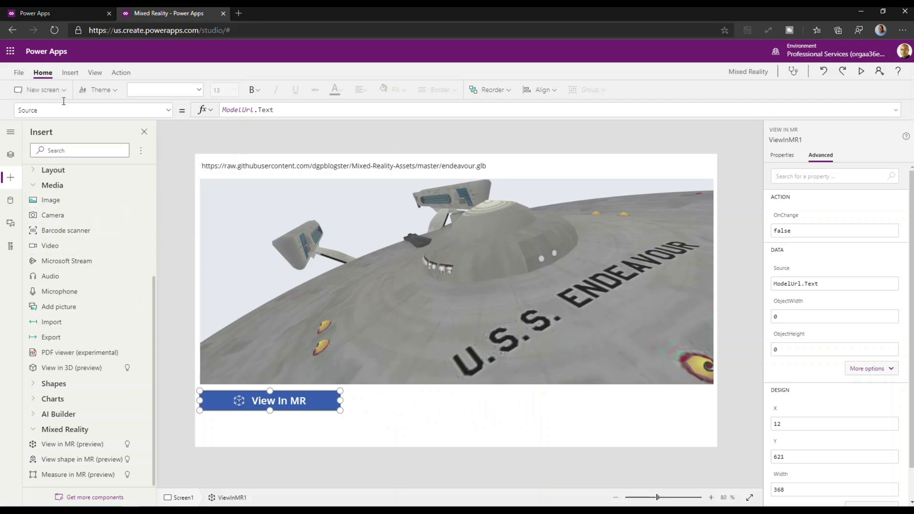
pyautogui.click(69, 72)
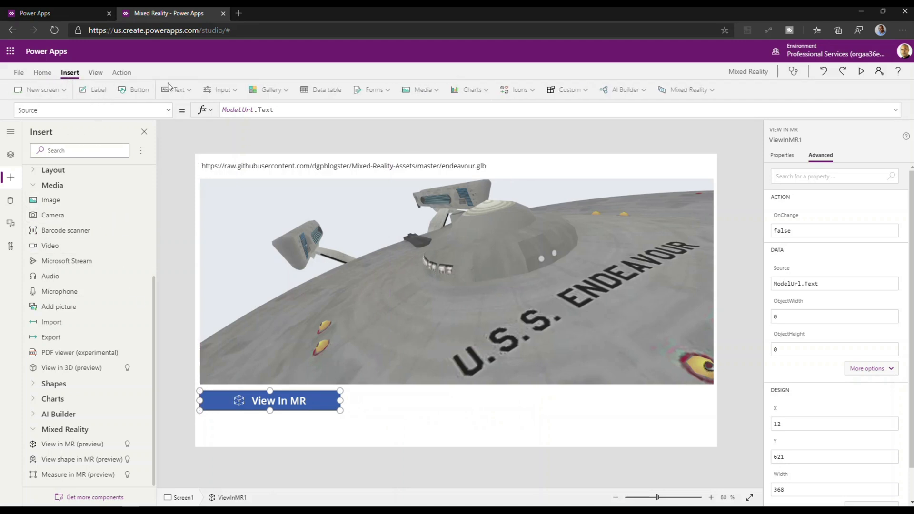
pyautogui.click(271, 89)
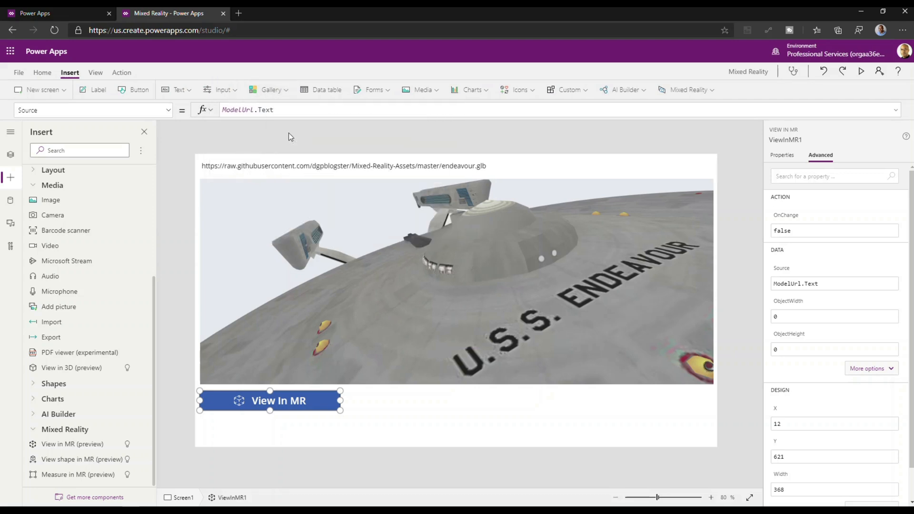
# Add a vertical gallery, narrow it to a thin left column and widen the viewport beside it.
pyautogui.click(782, 155)
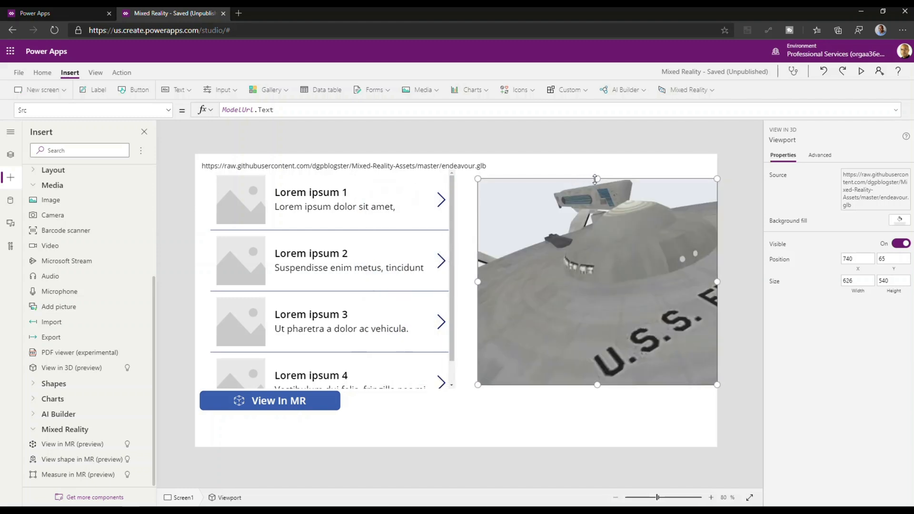
pyautogui.moveTo(455, 287)
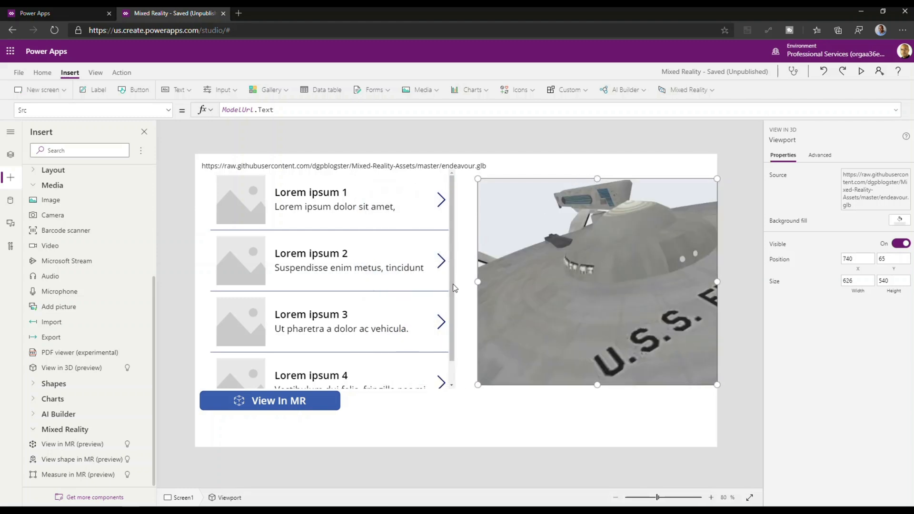
pyautogui.click(327, 263)
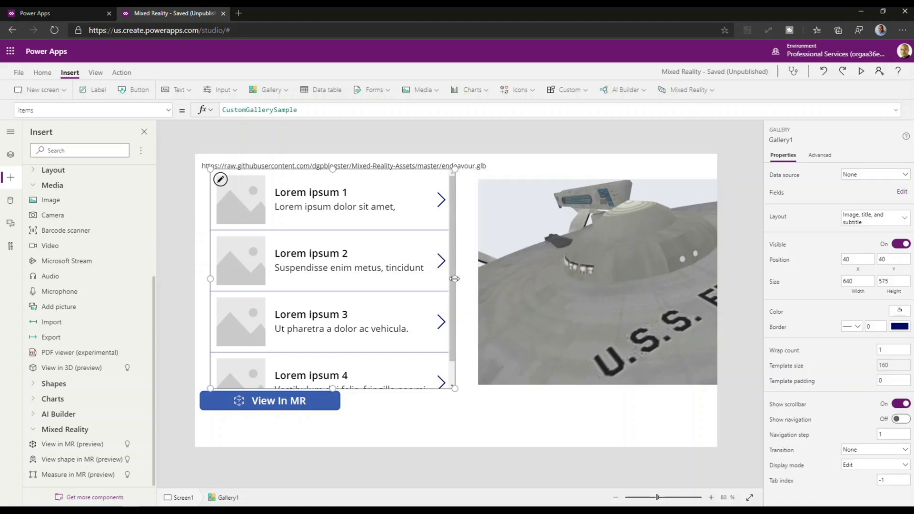
pyautogui.moveTo(455, 279); pyautogui.dragTo(326, 279)
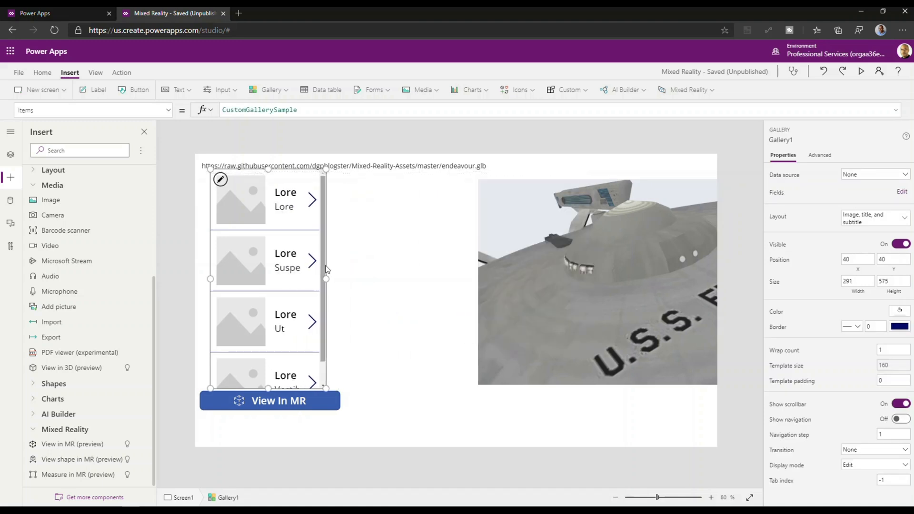
pyautogui.click(285, 193)
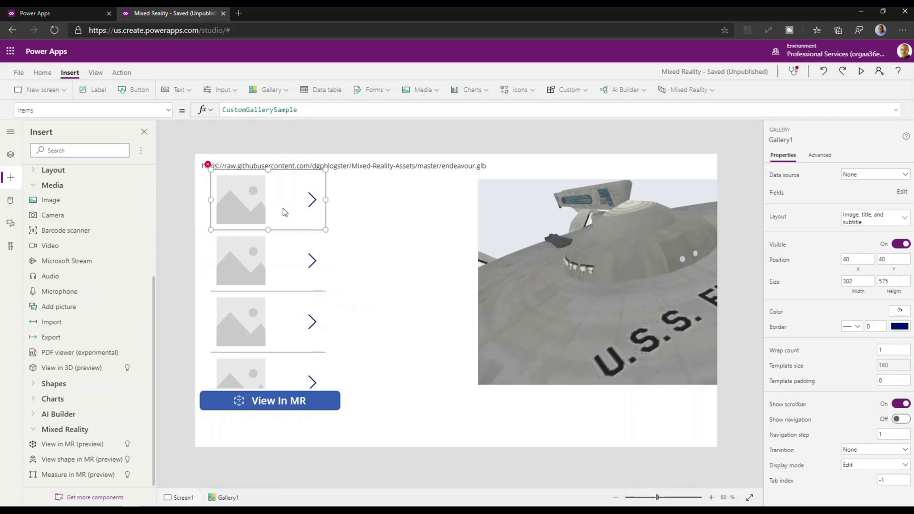
pyautogui.moveTo(270, 211)
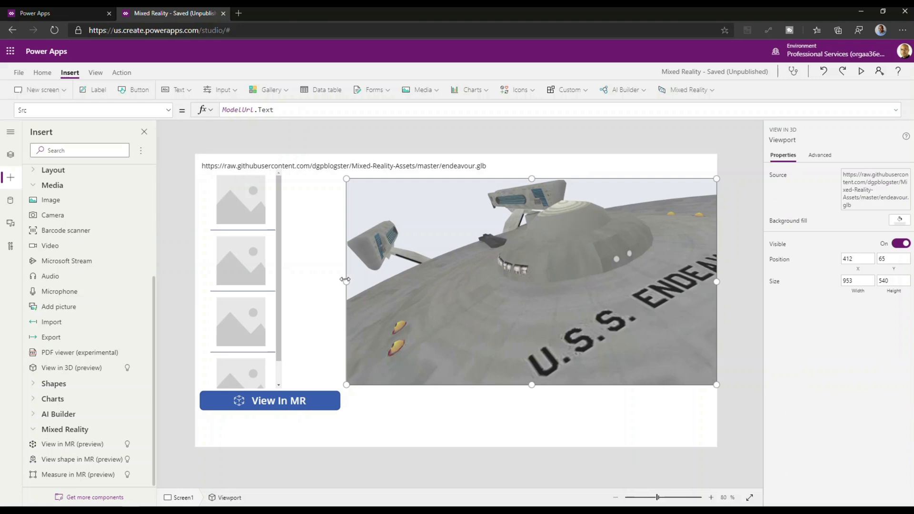
pyautogui.moveTo(347, 282); pyautogui.dragTo(296, 284)
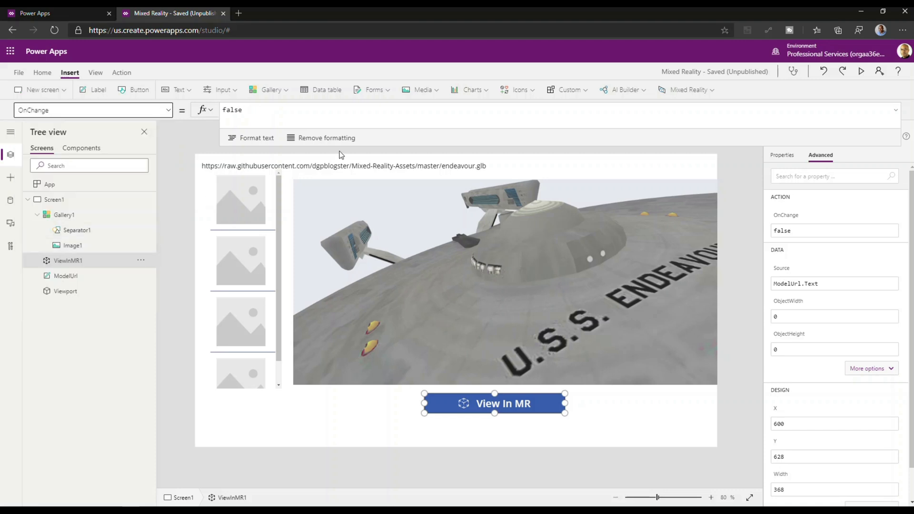
# Set ViewInMR1's OnChange to Collect(MRPictures, Self.Photos);.
pyautogui.click(233, 110)
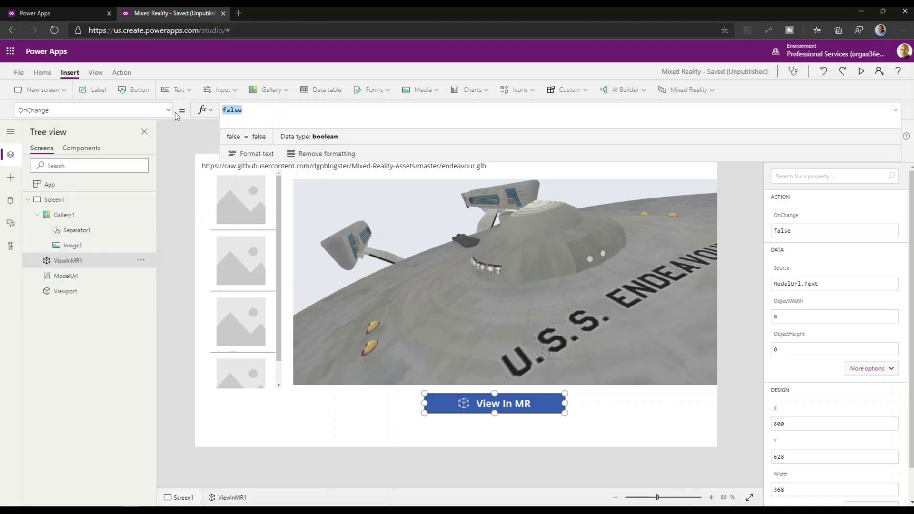
pyautogui.write('Col')
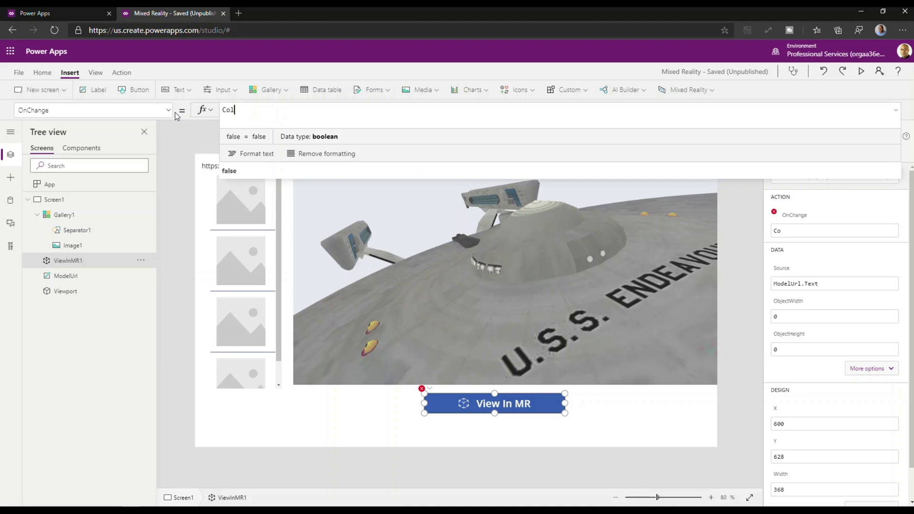
pyautogui.write('Collect(')
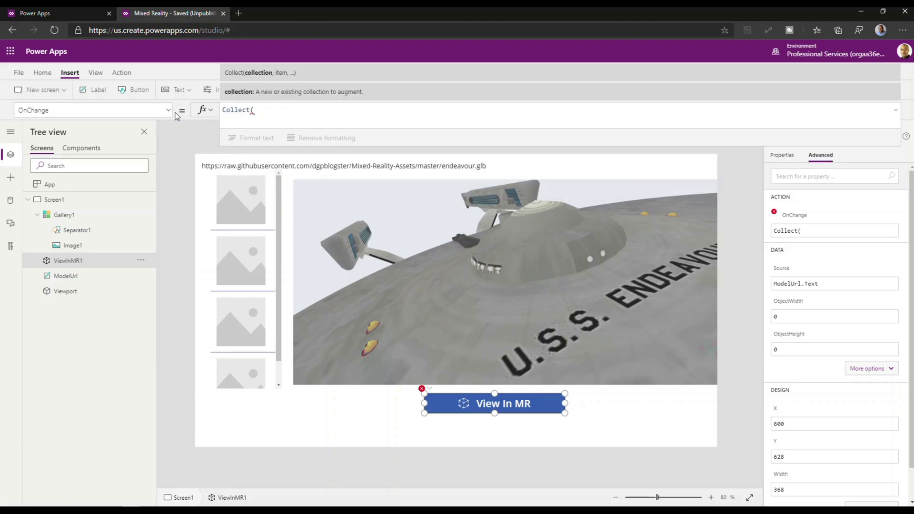
pyautogui.write('MRP1')
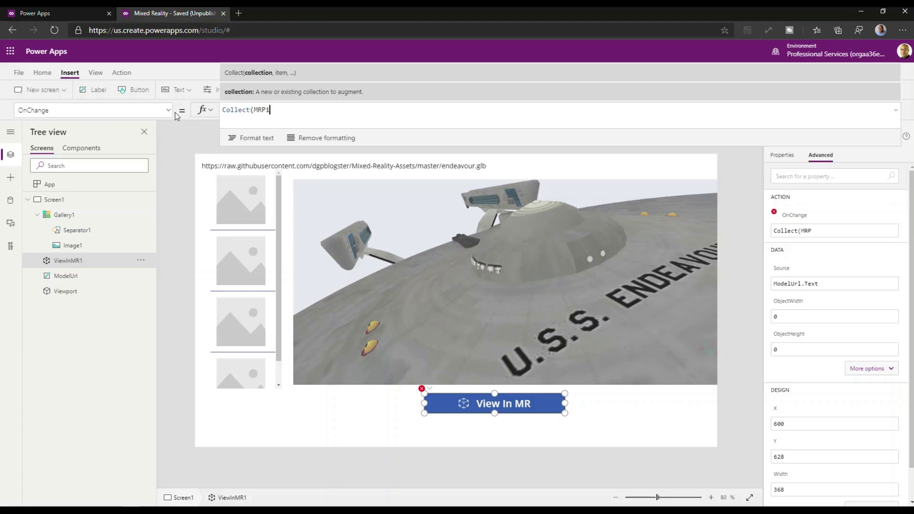
pyautogui.write('ictures, Self.')
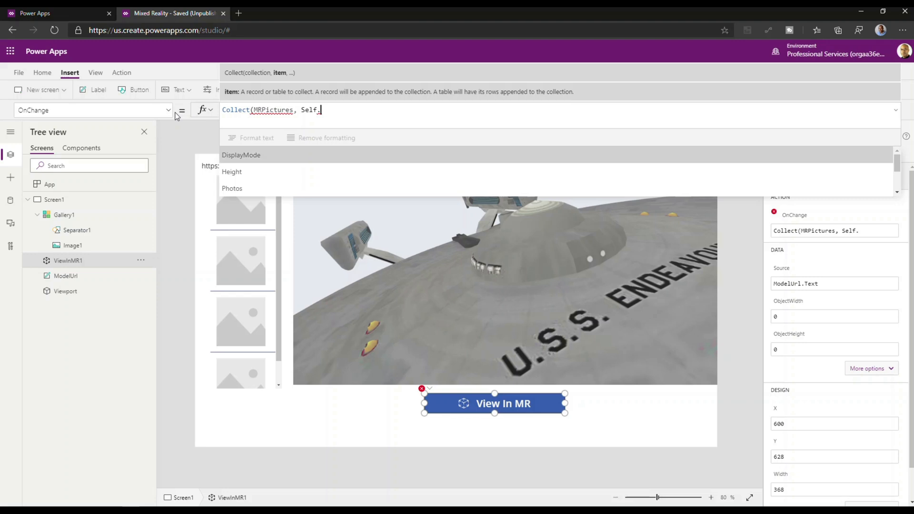
pyautogui.click(232, 188)
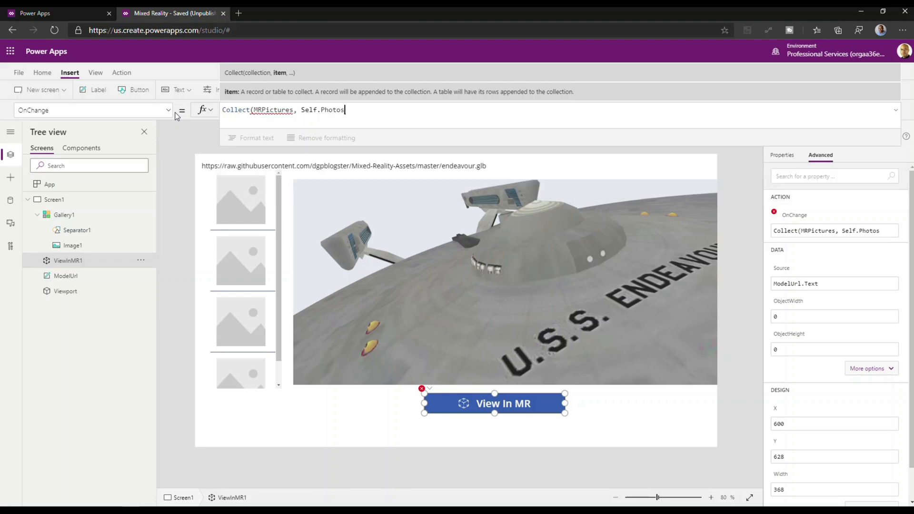
pyautogui.write(')')
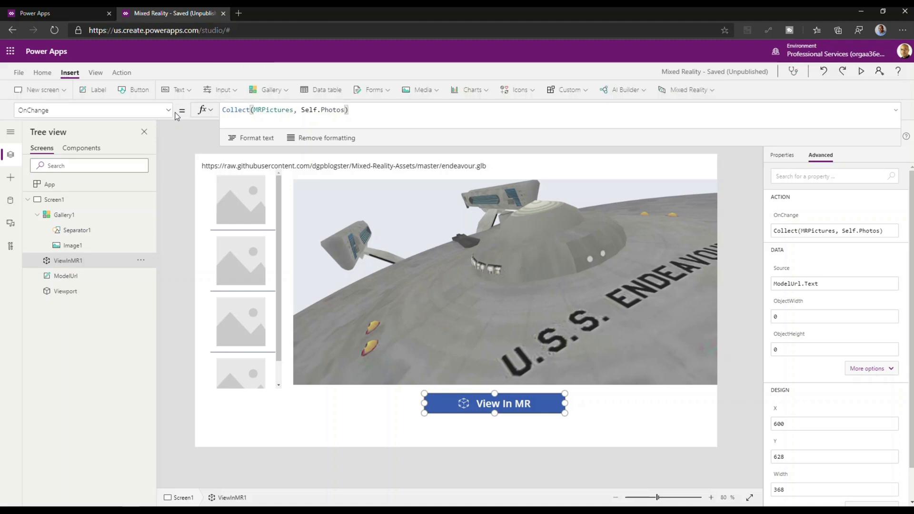
pyautogui.write(';')
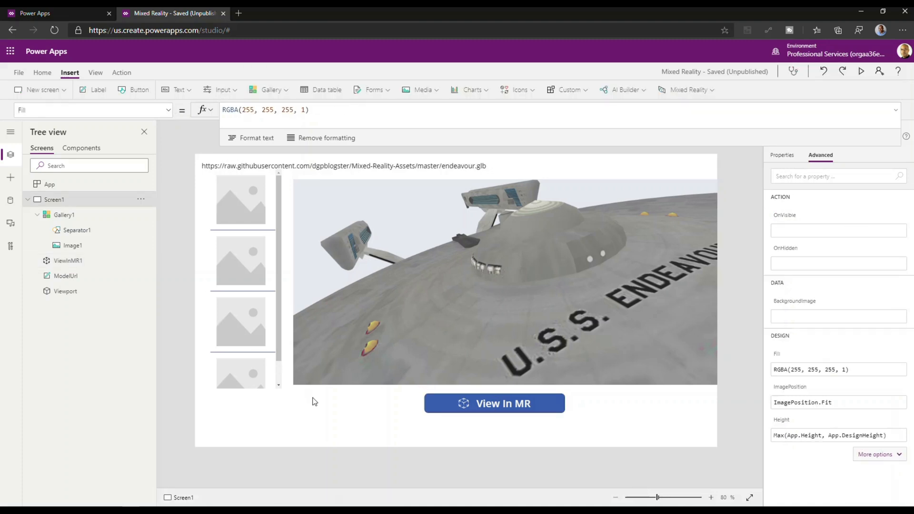
pyautogui.click(494, 404)
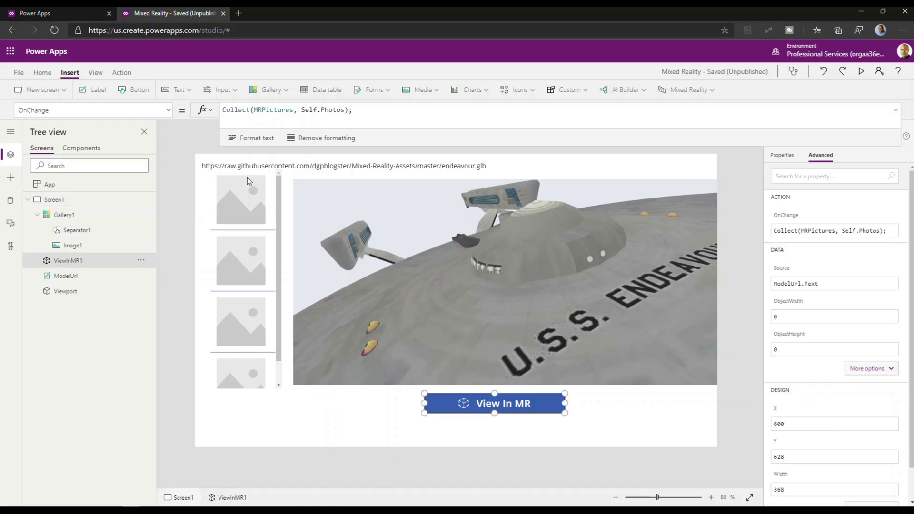
# Set Gallery1's Items to the MRPictures collection.
pyautogui.click(241, 200)
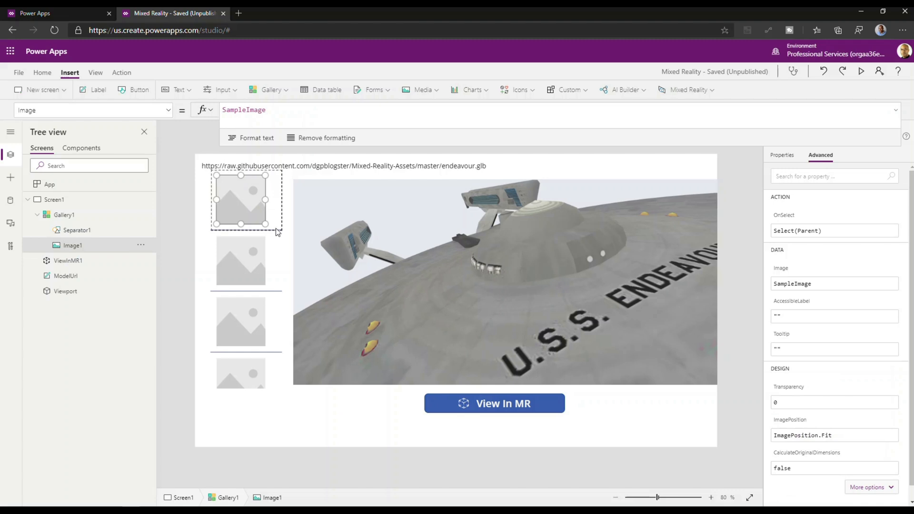
pyautogui.moveTo(845, 252)
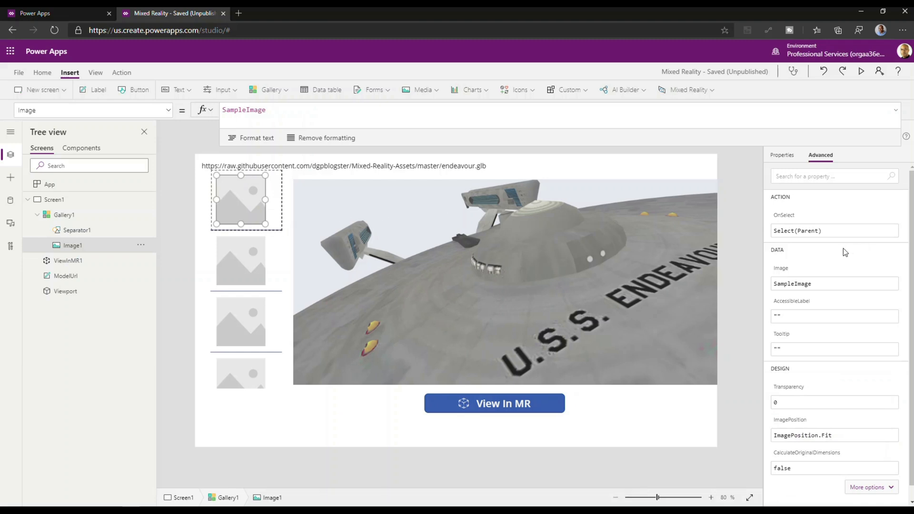
pyautogui.click(834, 284)
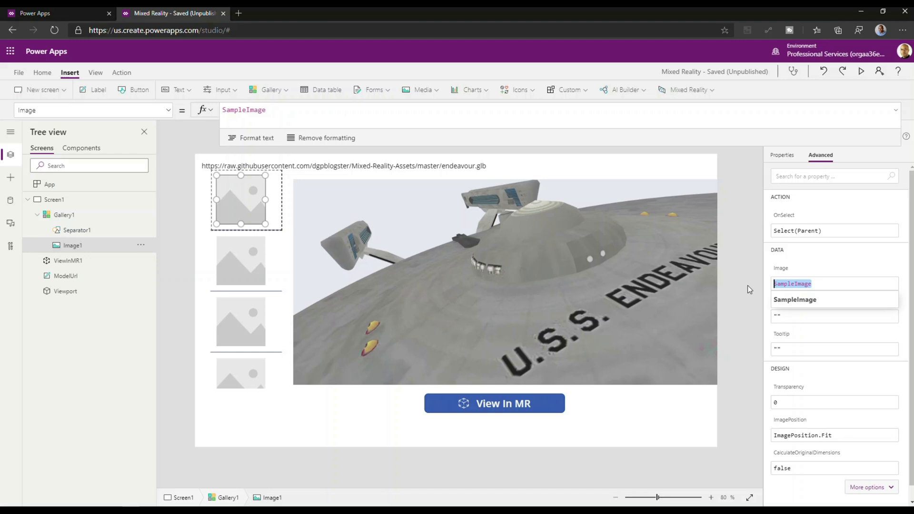
pyautogui.write('MR')
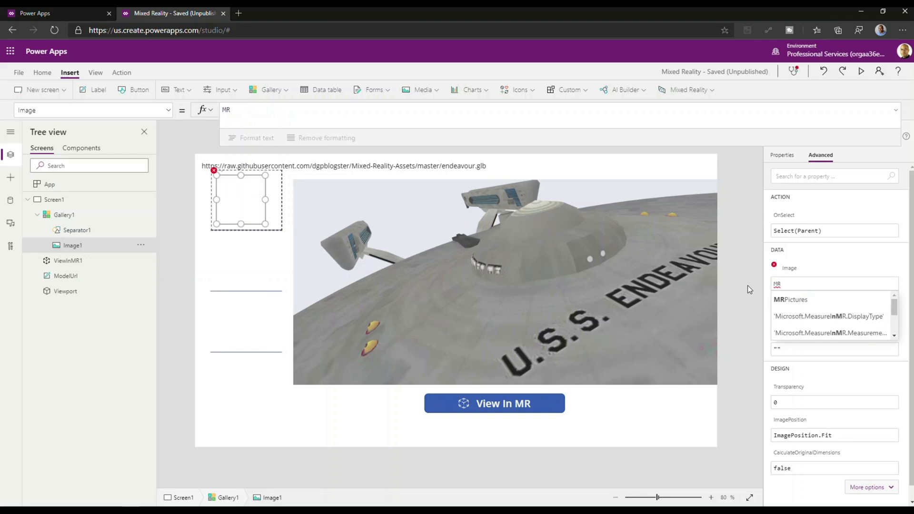
pyautogui.click(792, 299)
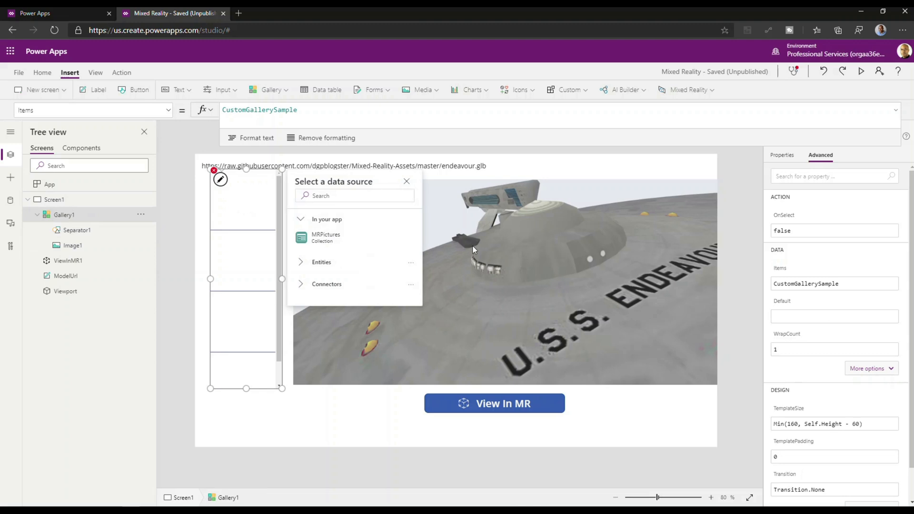
pyautogui.click(834, 283)
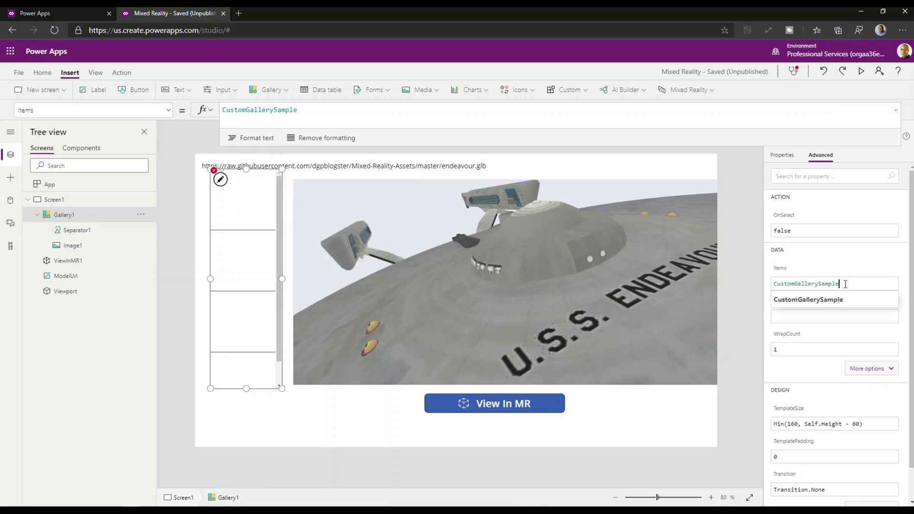
pyautogui.write('MR')
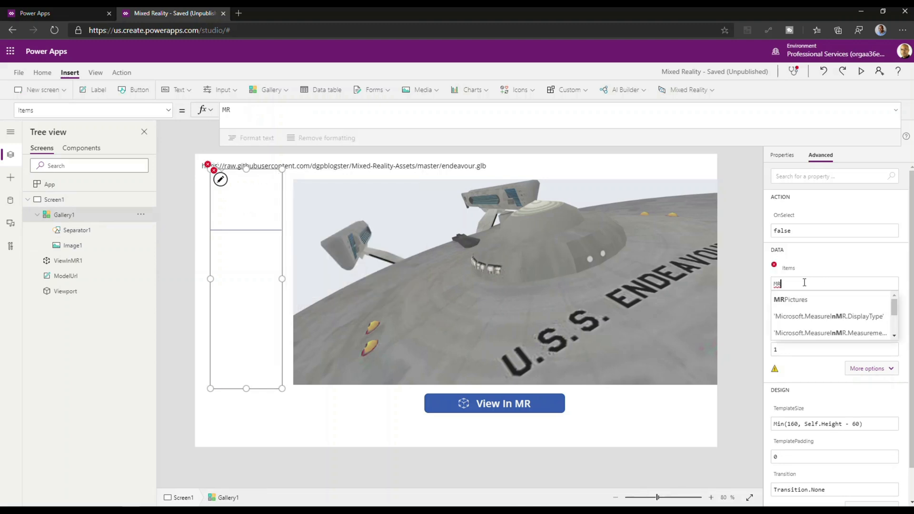
pyautogui.click(791, 299)
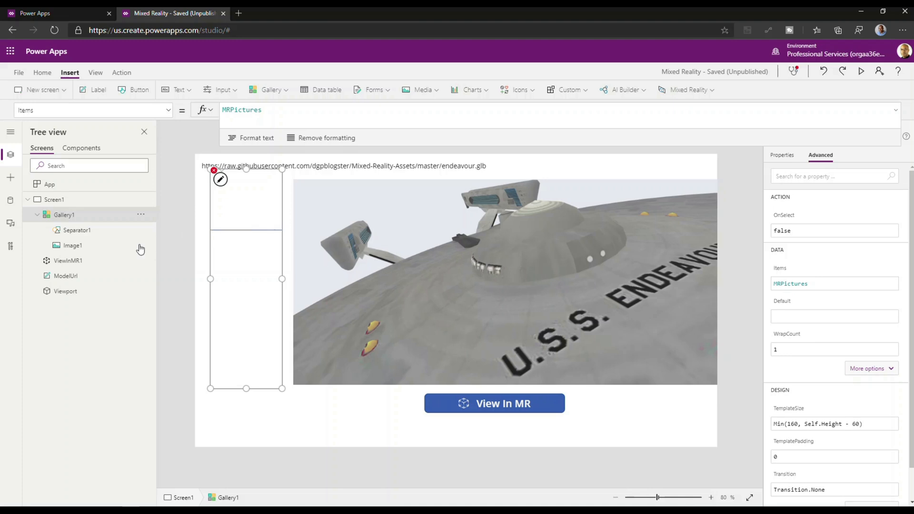
# Set the gallery's Image1 to show ThisItem.ImageURI.
pyautogui.click(74, 245)
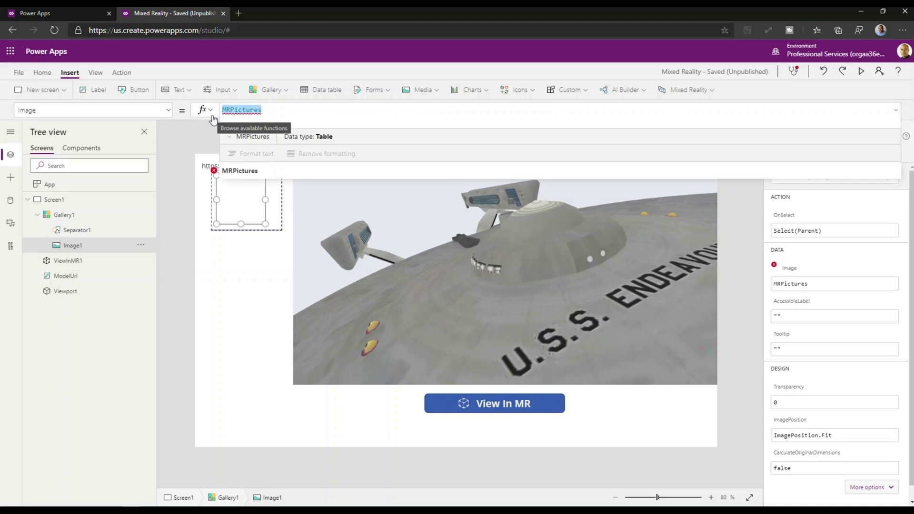
pyautogui.write('ThisItem.')
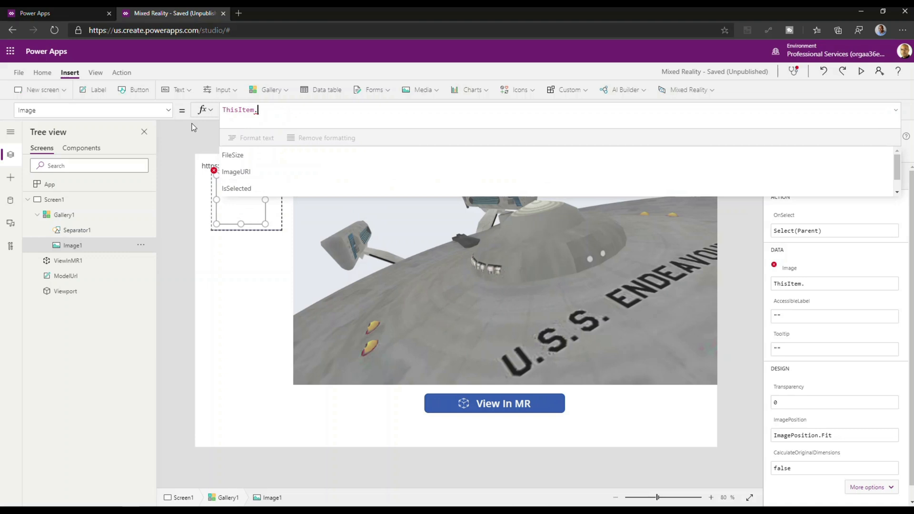
pyautogui.click(235, 171)
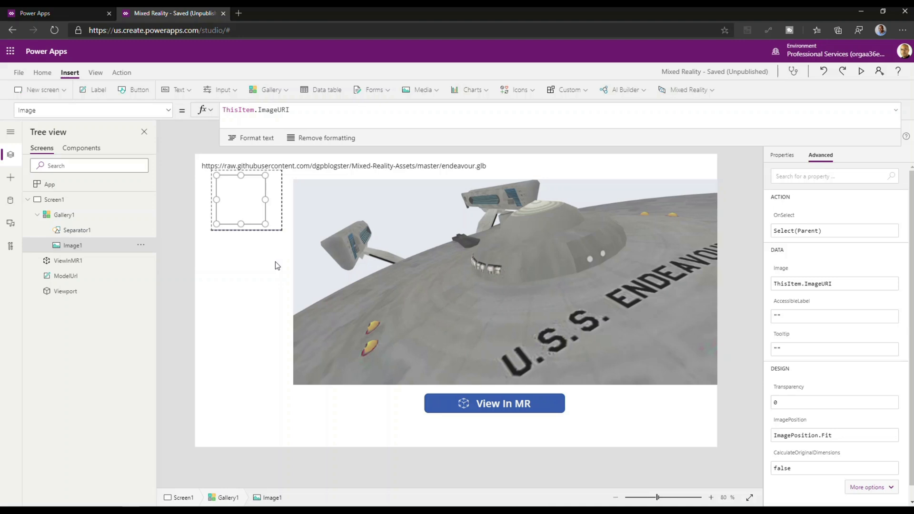
# Save the app and publish this version.
pyautogui.click(18, 73)
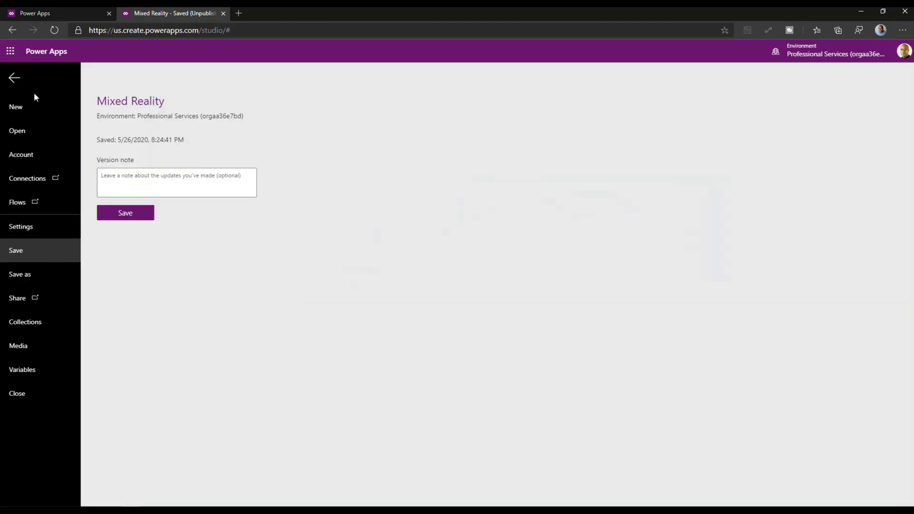
pyautogui.click(124, 212)
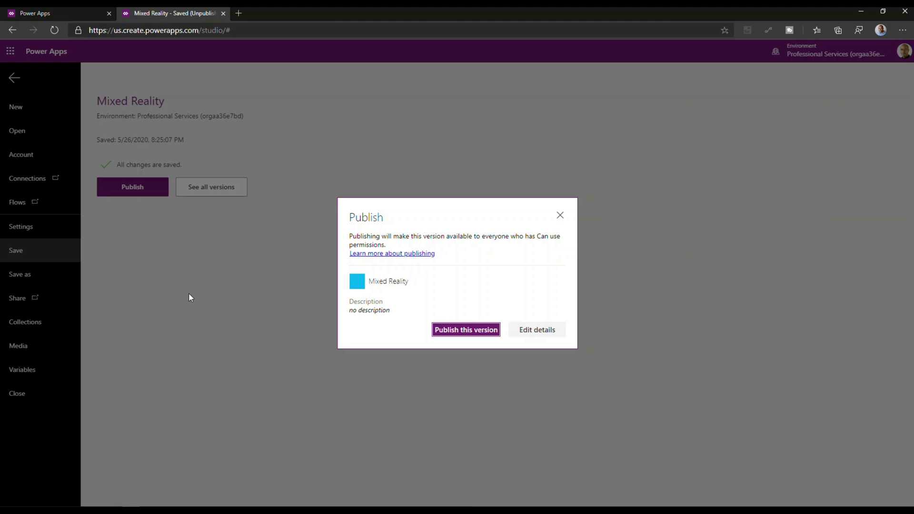
pyautogui.click(466, 329)
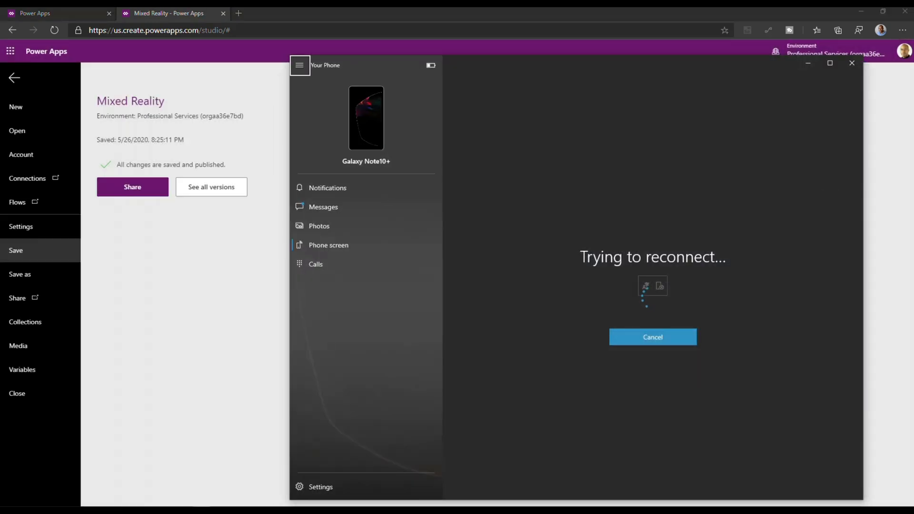
pyautogui.moveTo(300, 65)
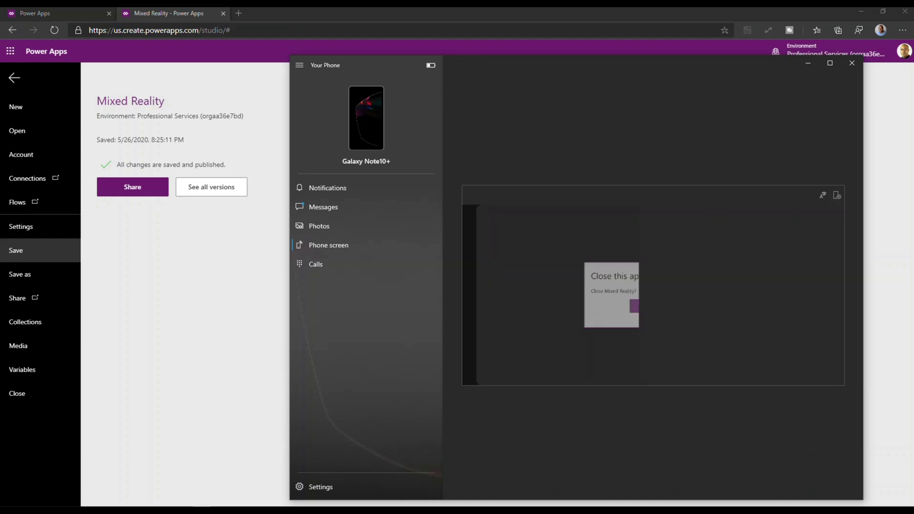
# Dismiss the phone's close-app prompt and place the starship model on the floor in MR.
pyautogui.click(635, 305)
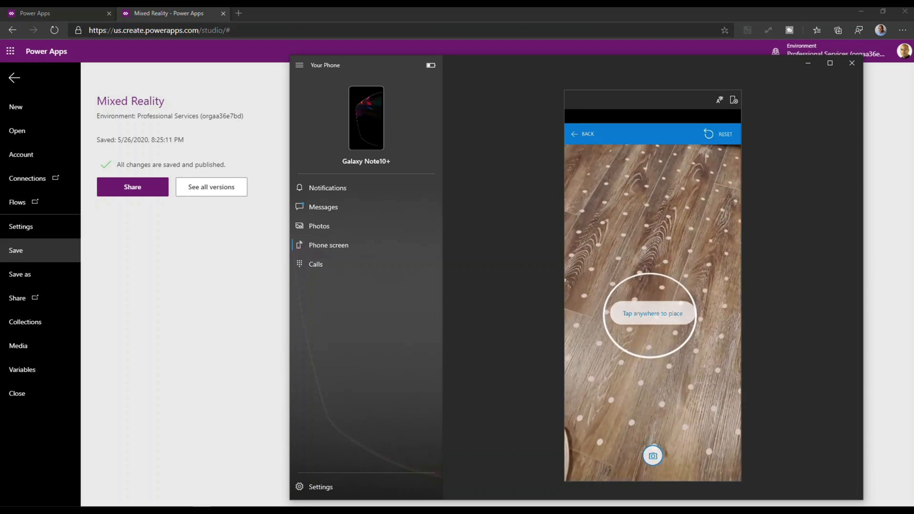
pyautogui.click(652, 313)
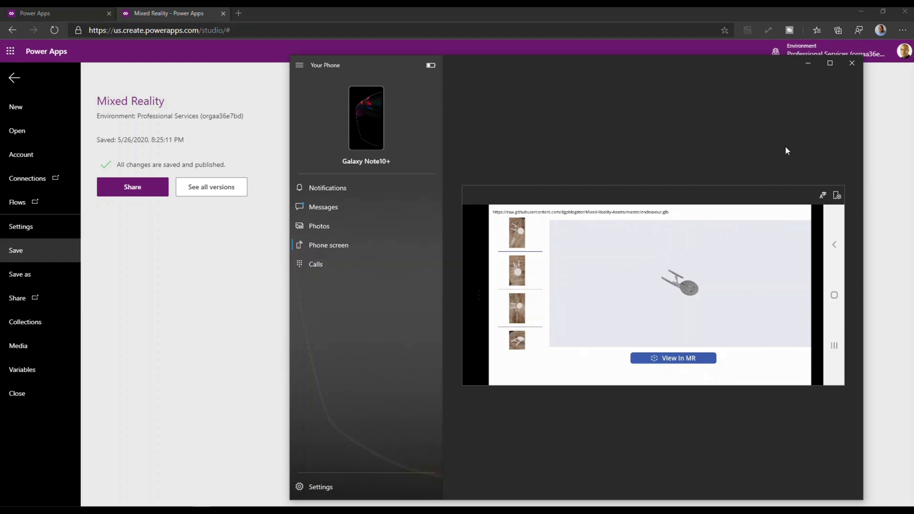
pyautogui.moveTo(798, 208)
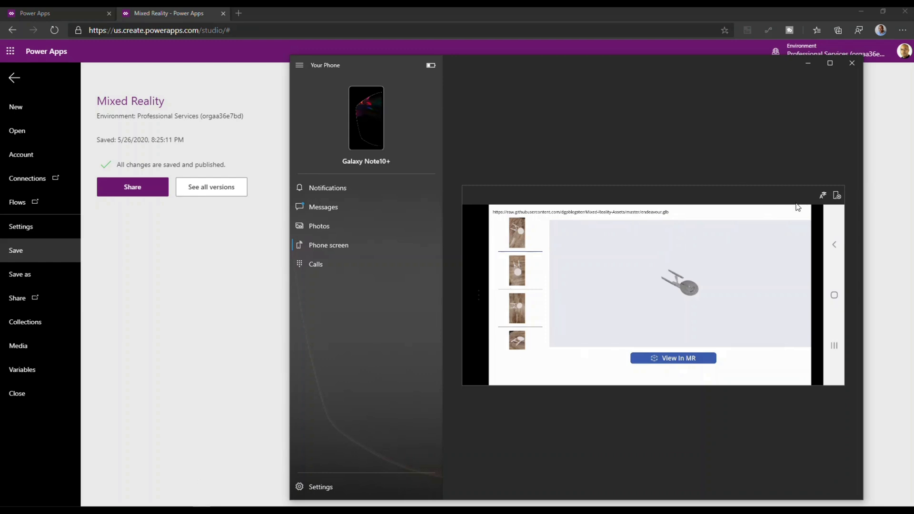
pyautogui.moveTo(515, 233)
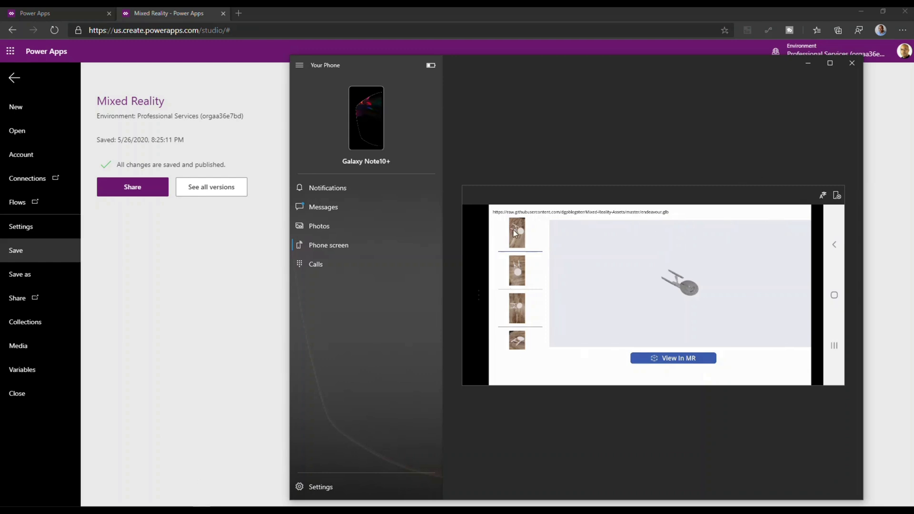
pyautogui.moveTo(586, 237)
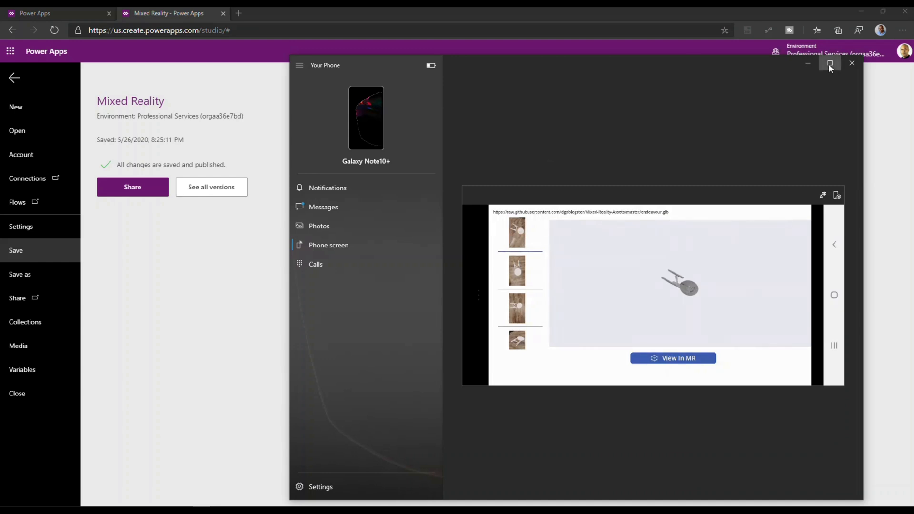
# Maximize the Your Phone window so the mirrored app and its AR photo gallery fill the display.
pyautogui.click(831, 64)
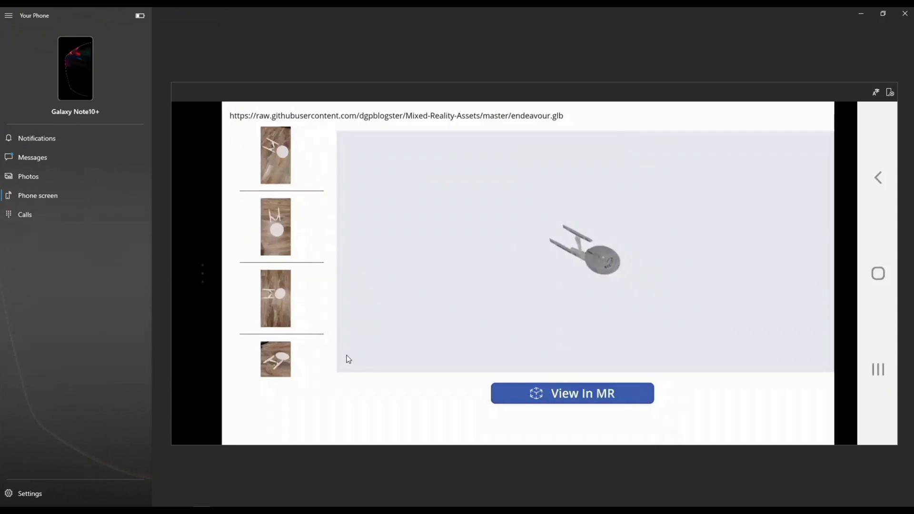
pyautogui.moveTo(454, 284)
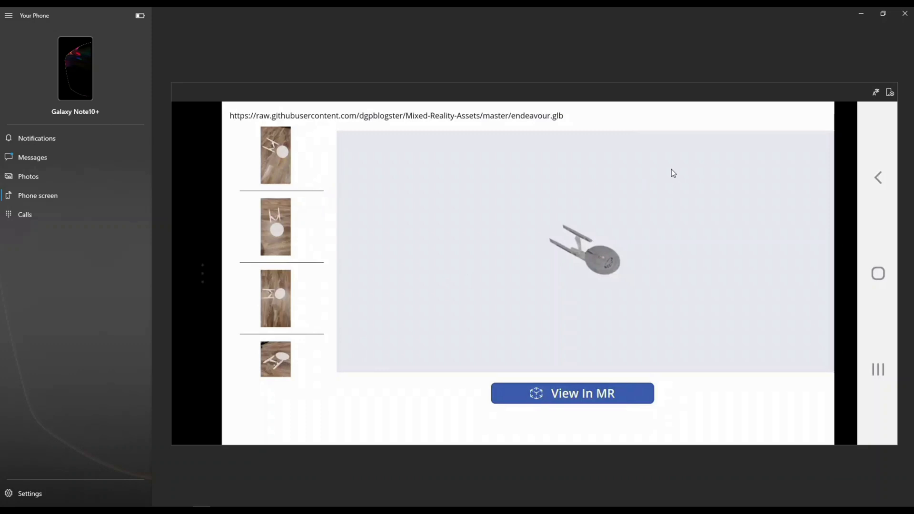
pyautogui.moveTo(844, 43)
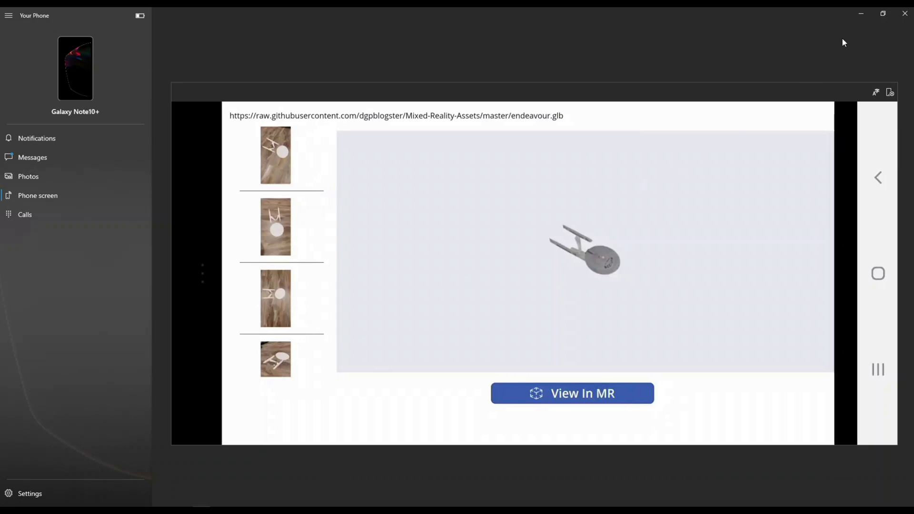